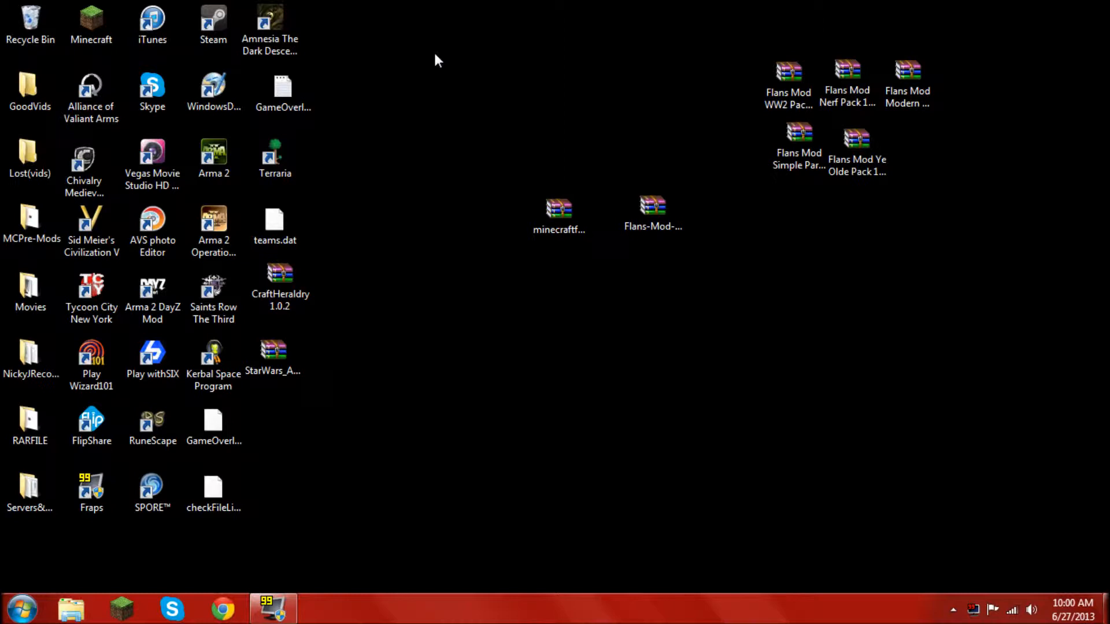
Force-update Minecraft 1.5.2 to a clean copy via launcher Options, log in, then quit from the title screen.
left_click(652, 210)
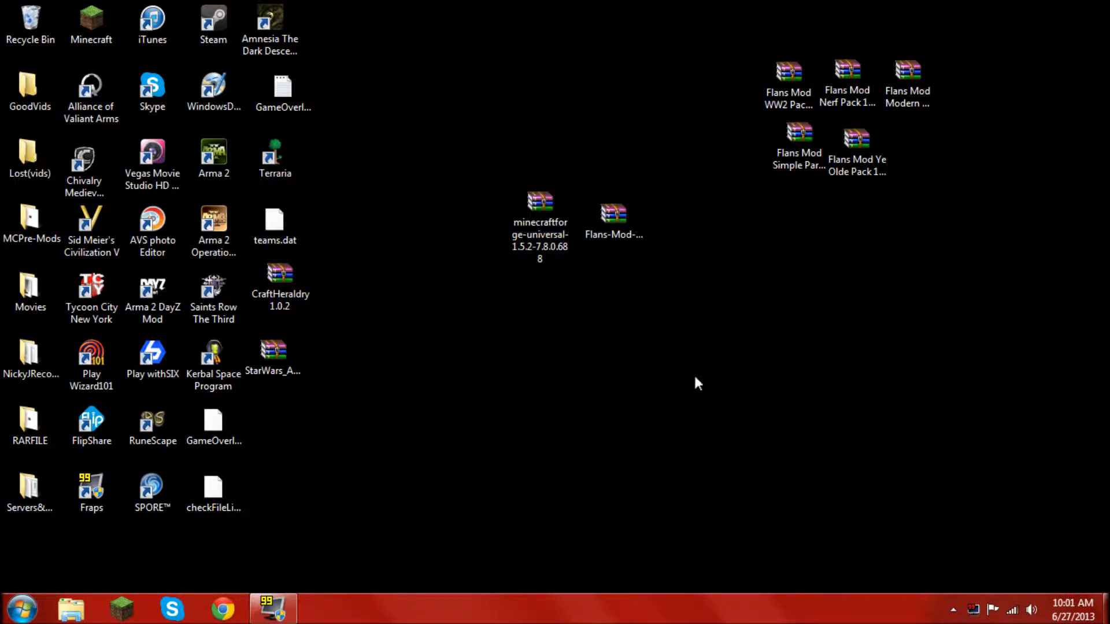
mouse_move(347, 437)
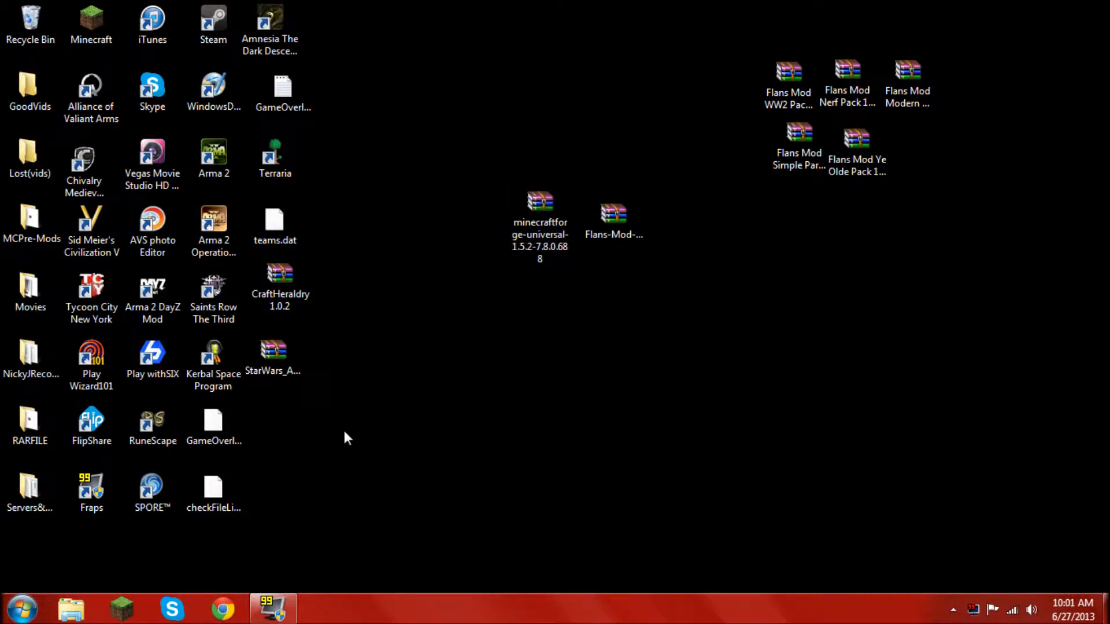
mouse_move(282, 395)
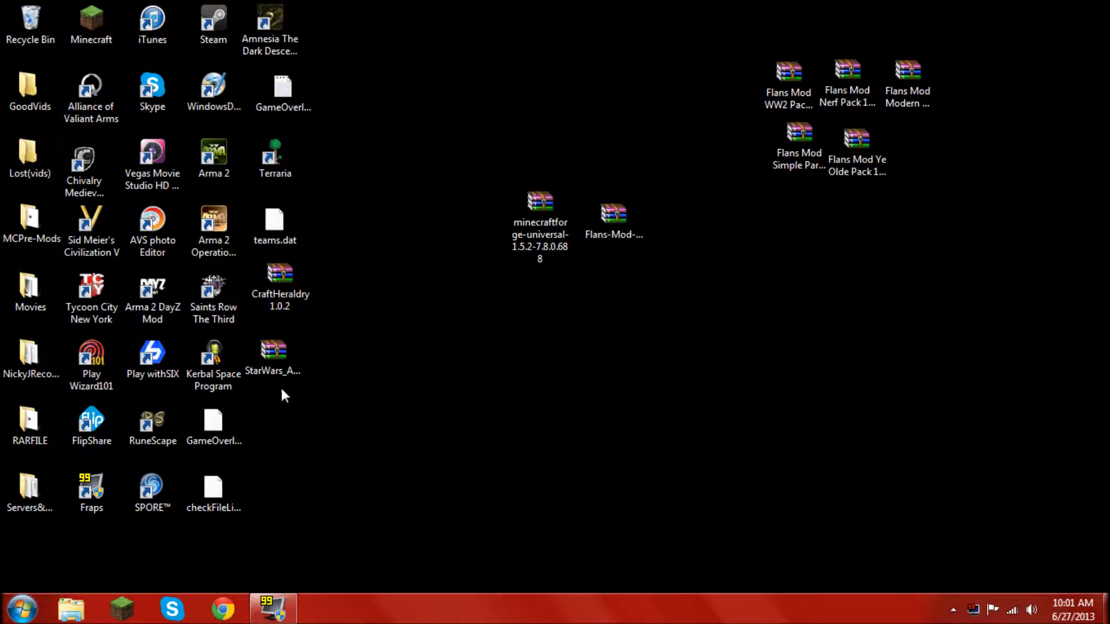
mouse_move(297, 391)
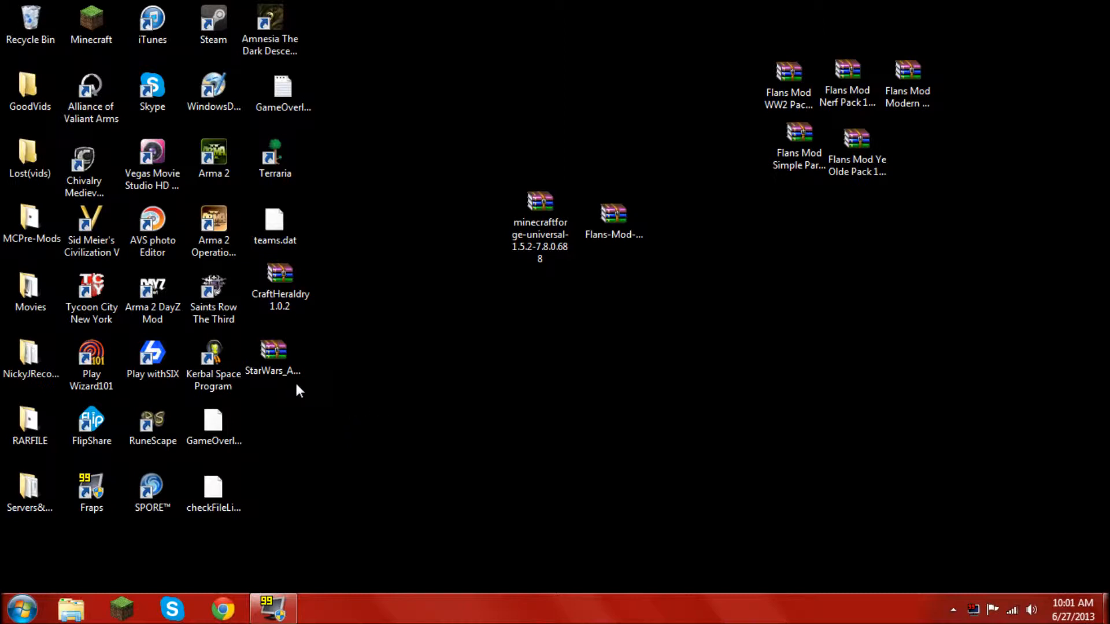
mouse_move(440, 304)
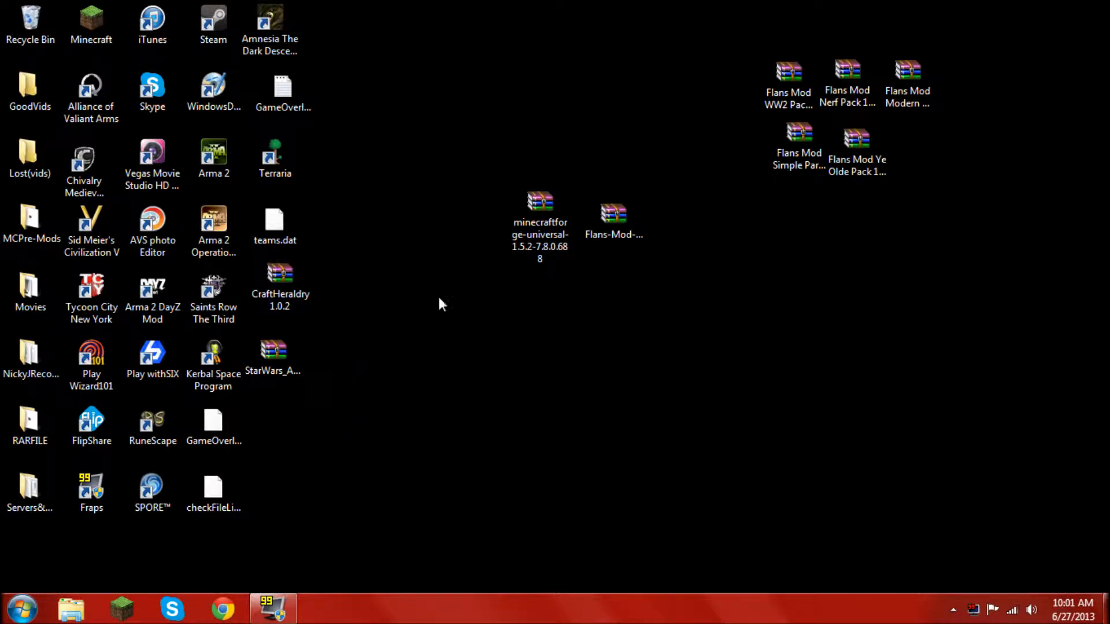
mouse_move(450, 244)
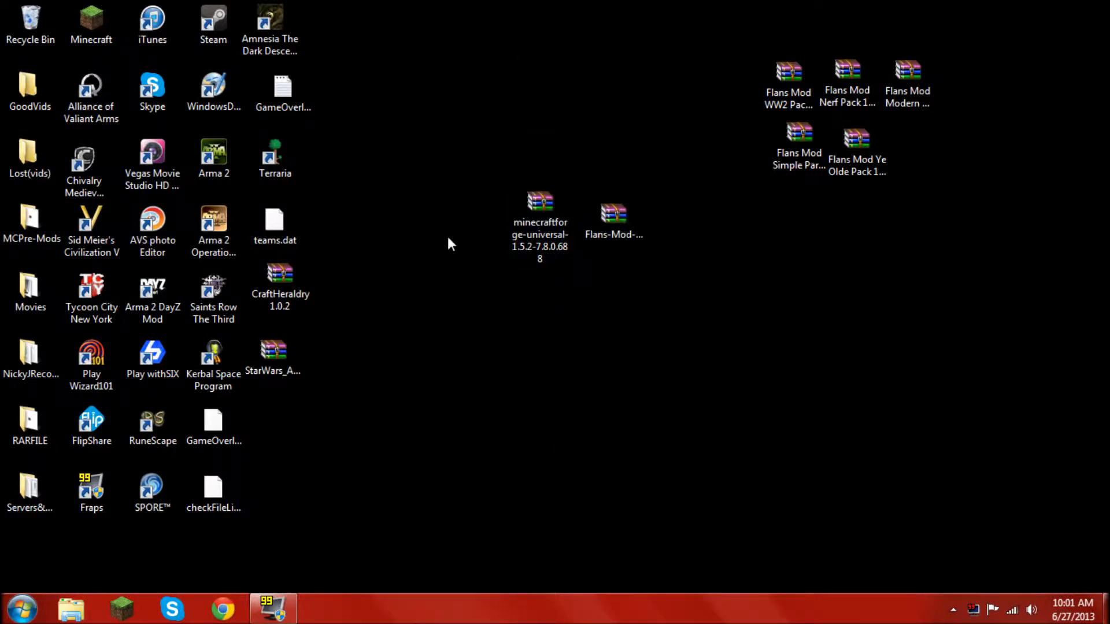
mouse_move(250, 508)
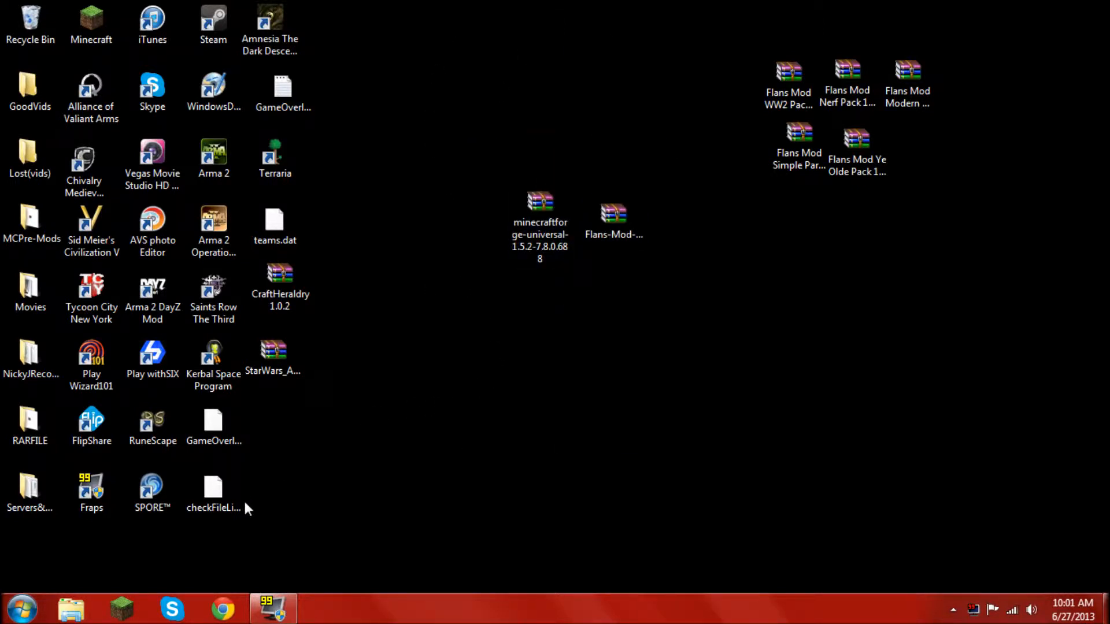
mouse_move(174, 559)
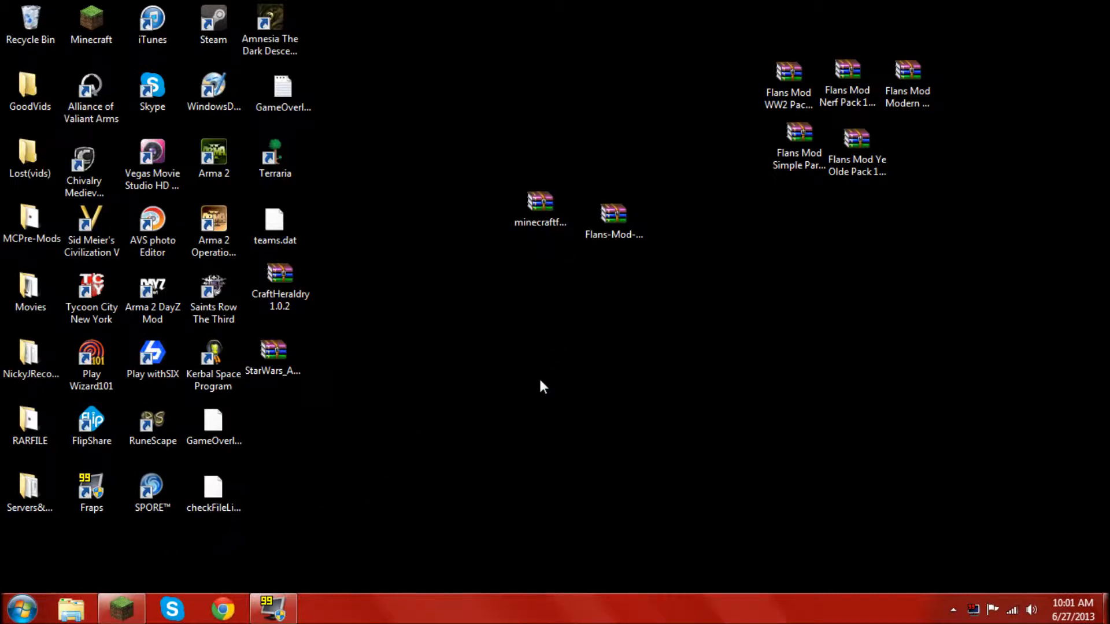
double_click(89, 18)
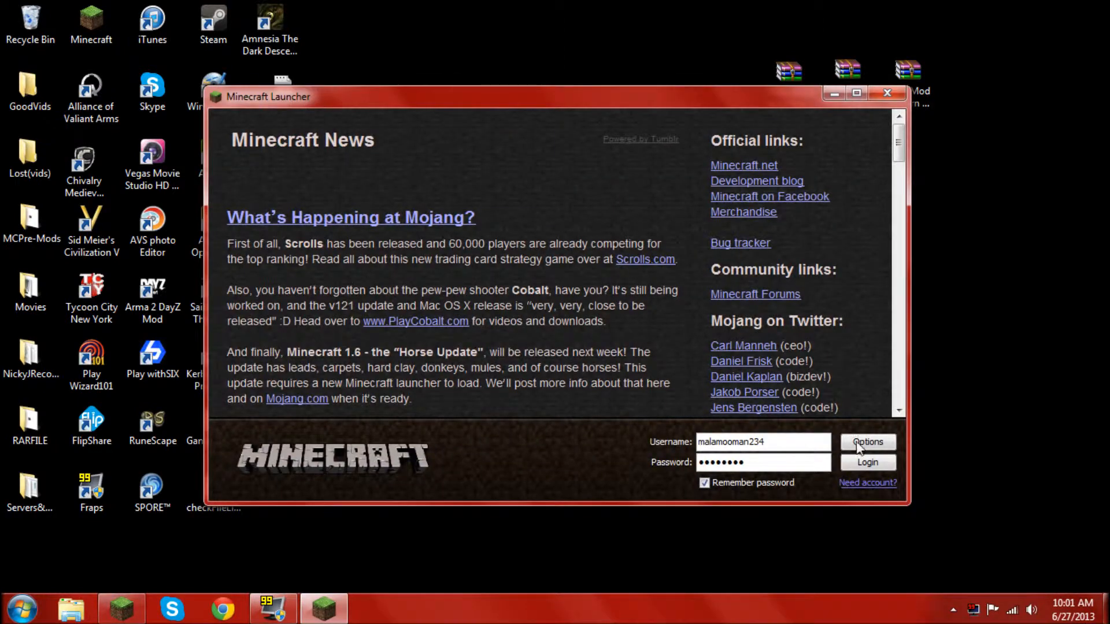
left_click(867, 442)
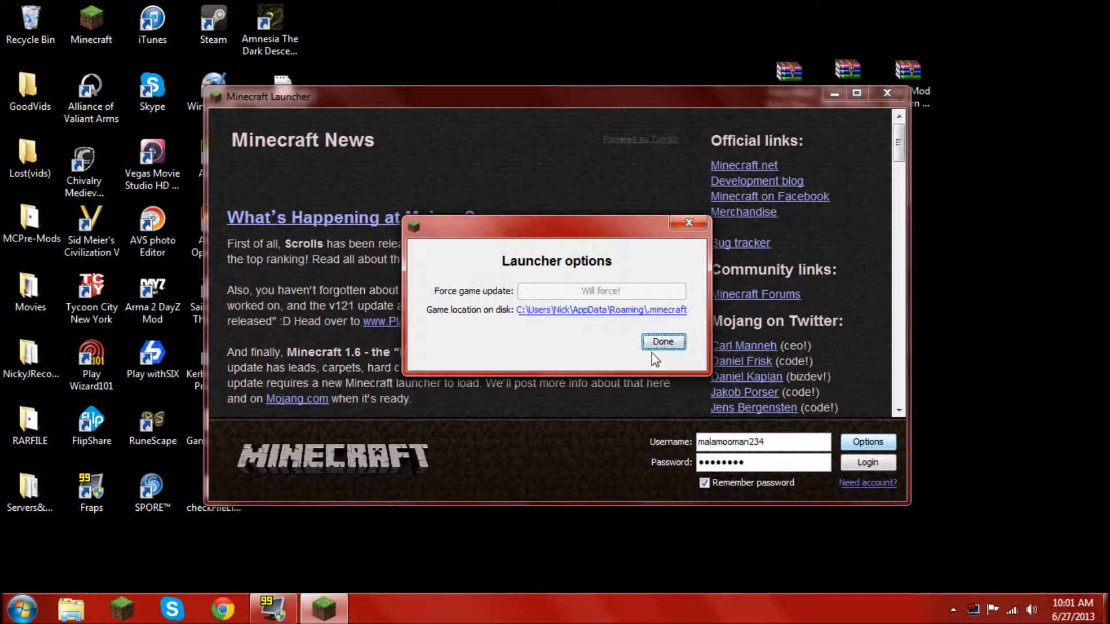
left_click(664, 341)
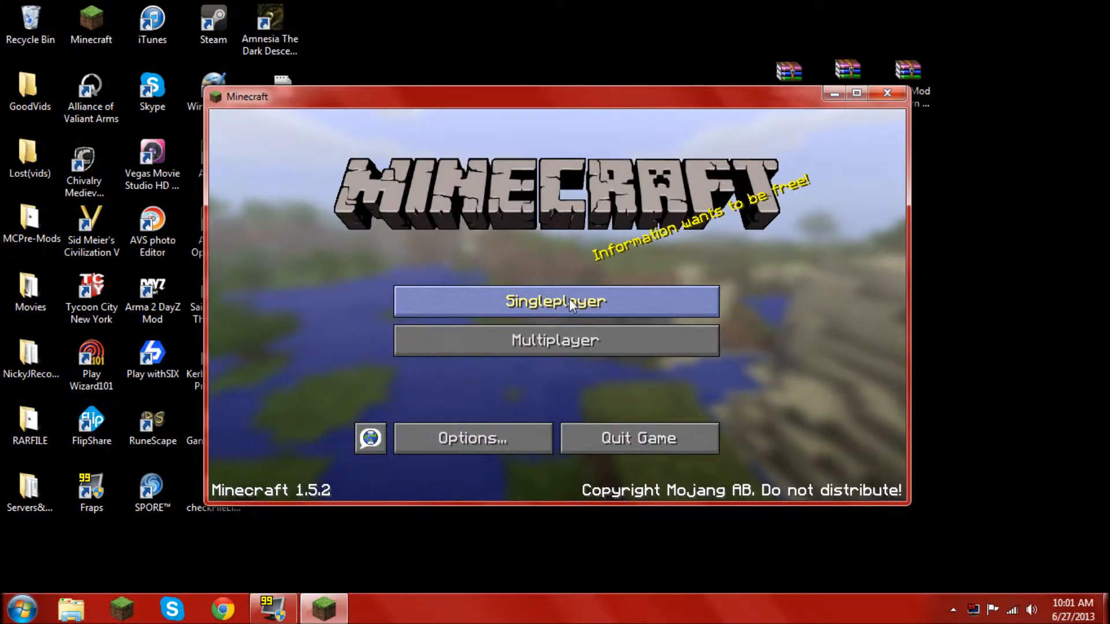
mouse_move(581, 272)
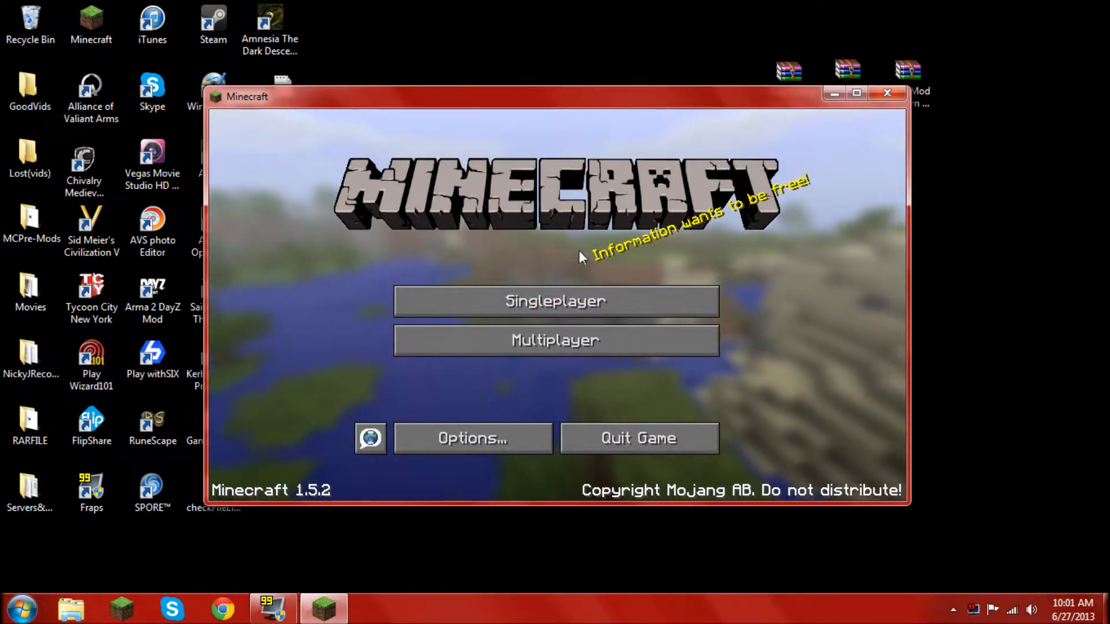
left_click(888, 92)
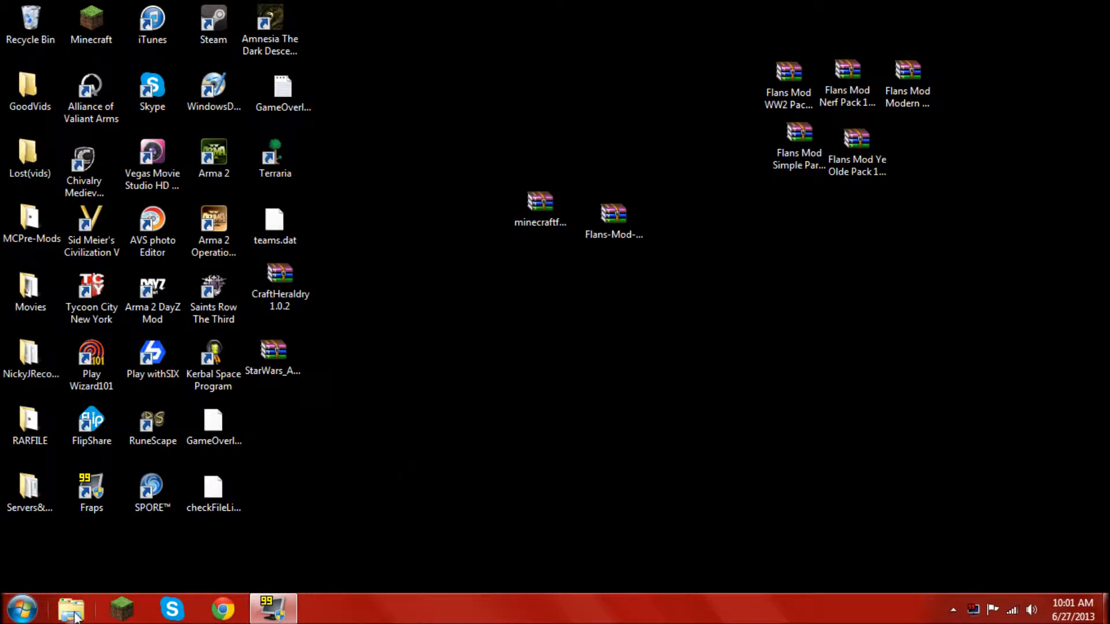
Browse %appdata%\.minecraft\bin and open minecraft.jar in WinRAR.
left_click(18, 606)
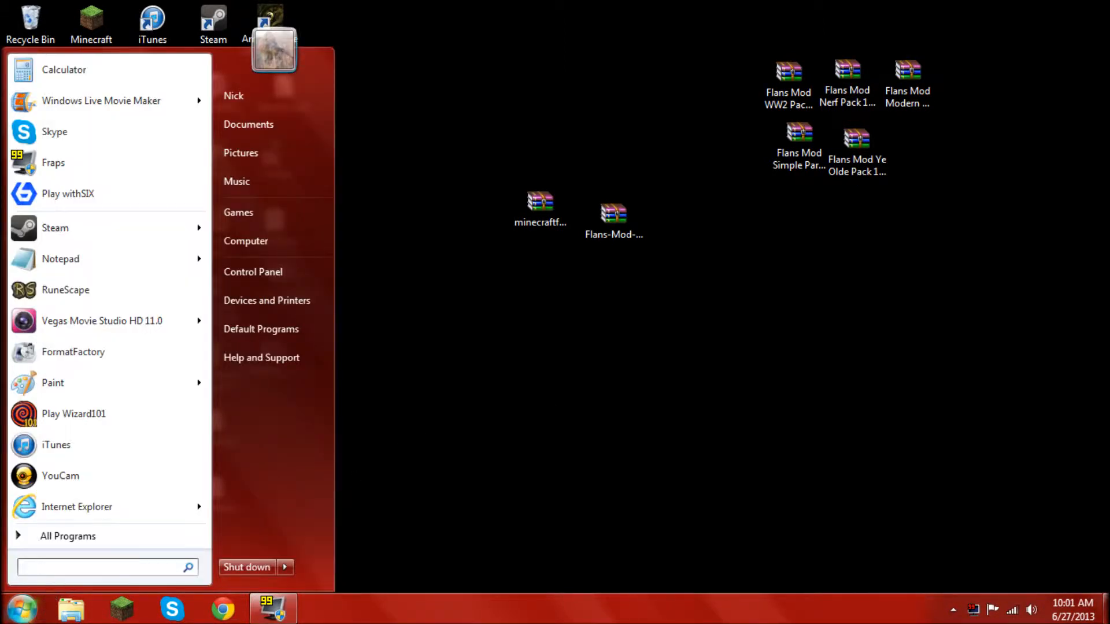
type("%ap")
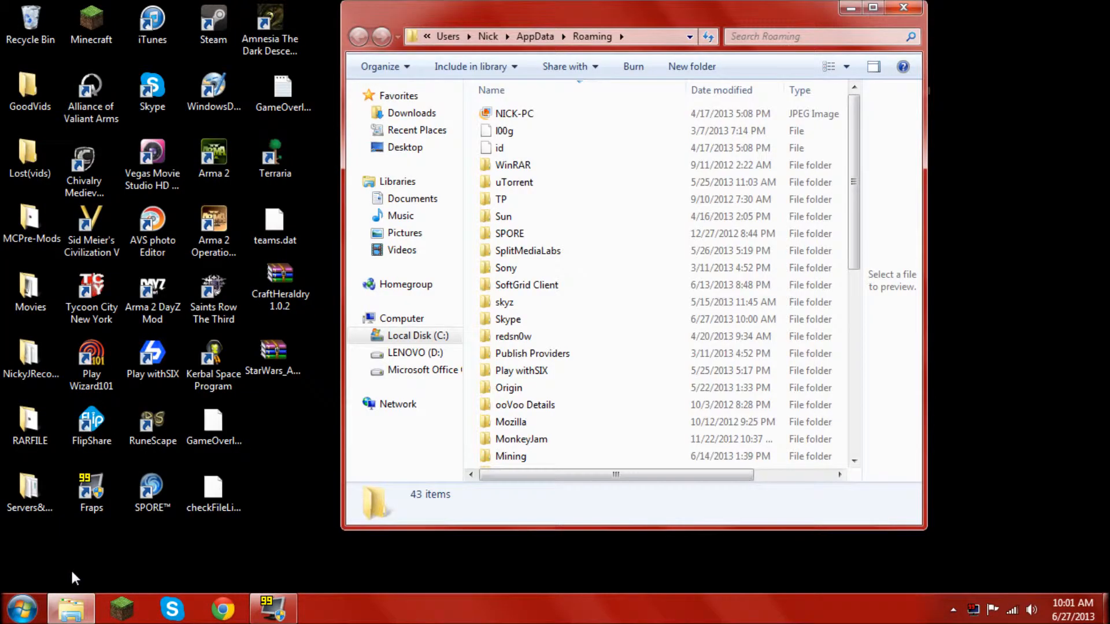
scroll("down", 3)
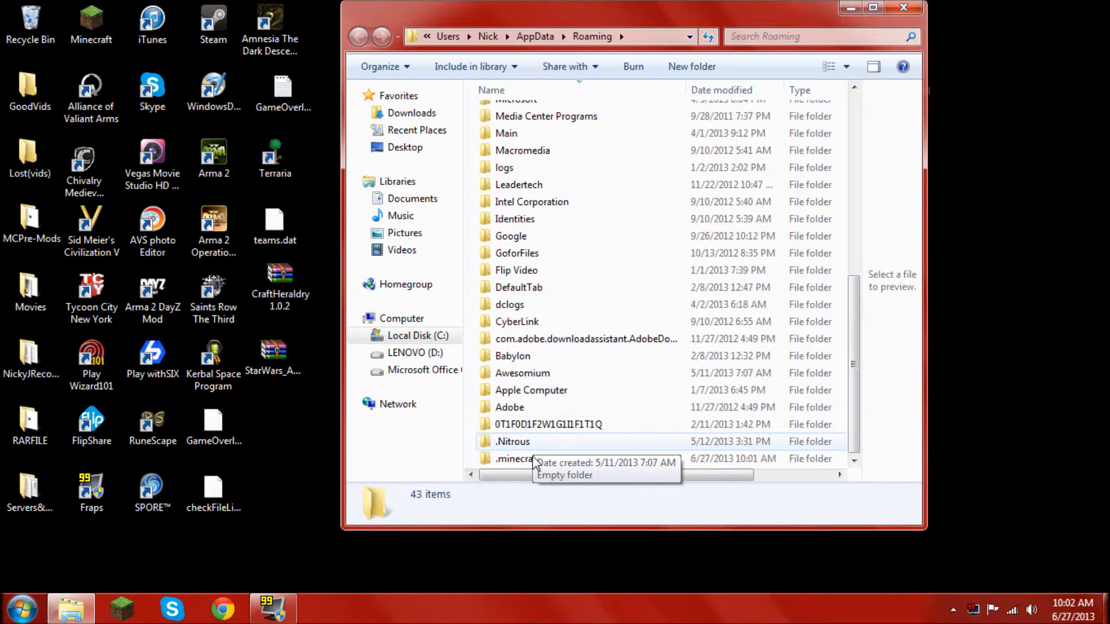
double_click(511, 458)
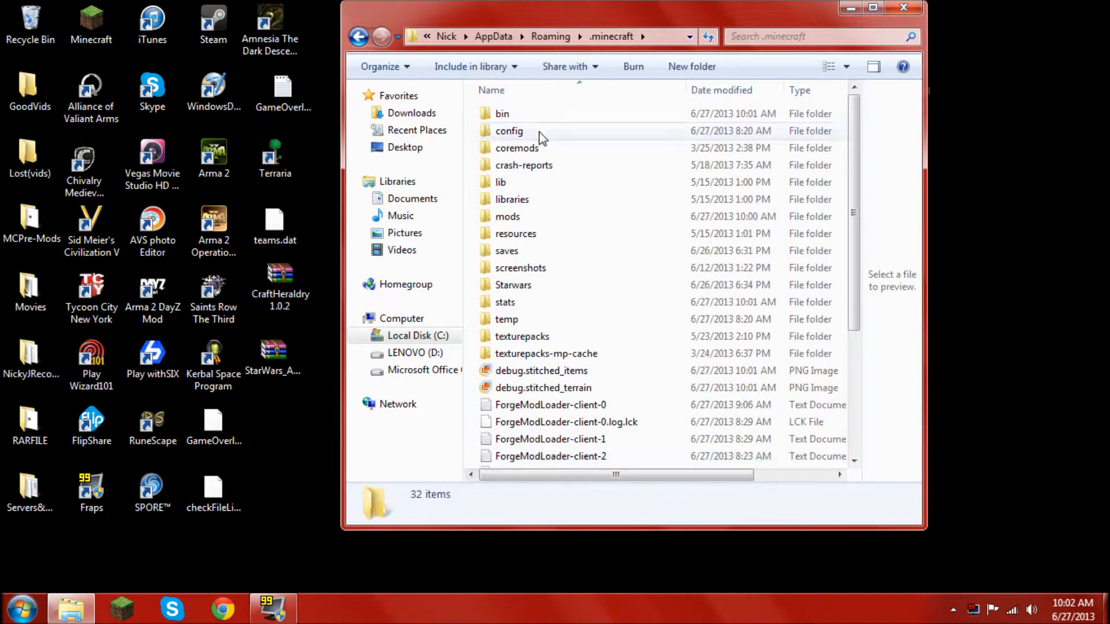
double_click(501, 113)
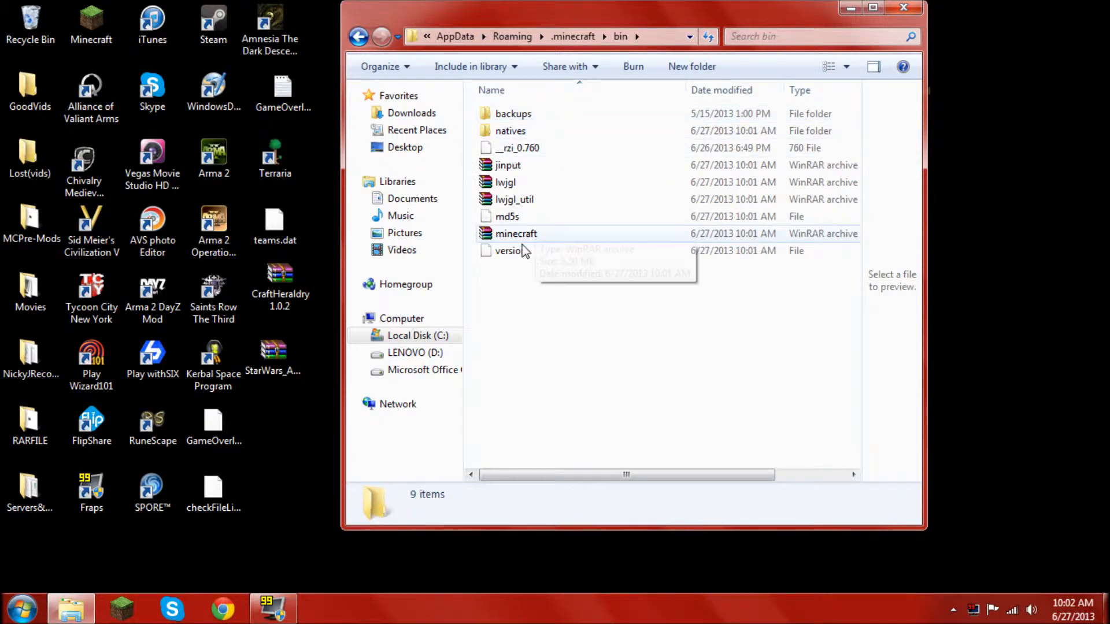
double_click(516, 233)
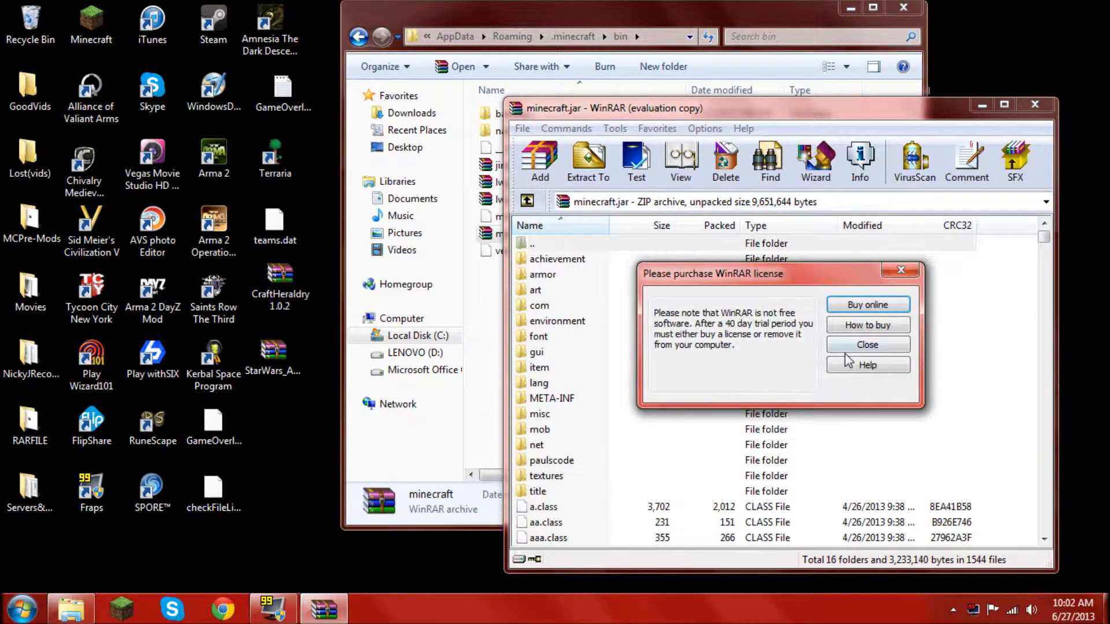
Copy all Forge universal 1.5.2 files into minecraft.jar after dismissing the license reminder.
left_click(867, 344)
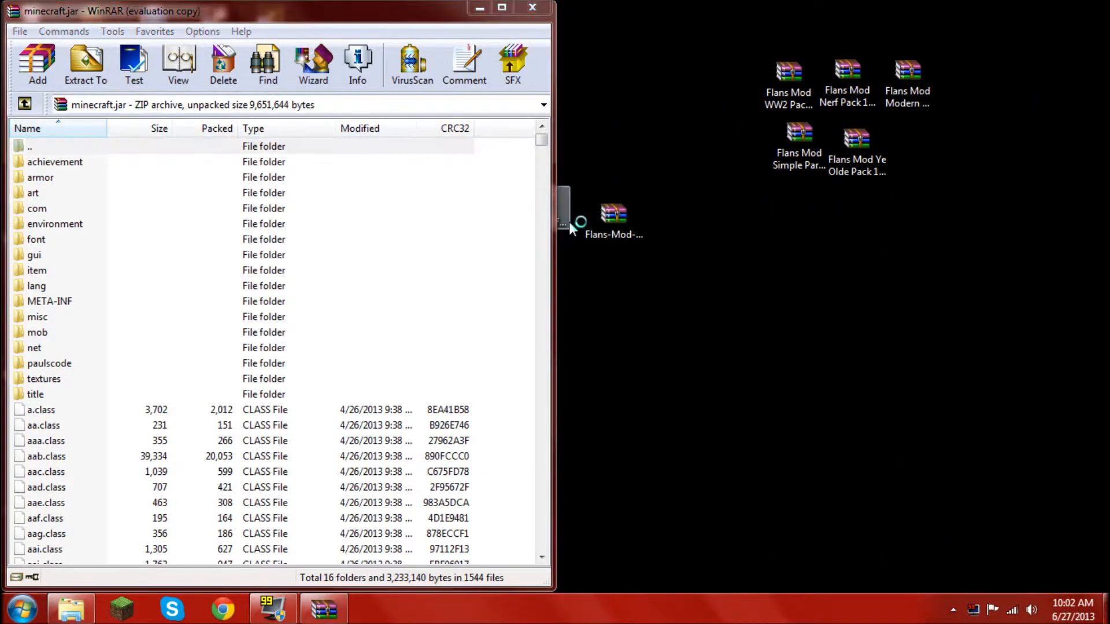
double_click(613, 215)
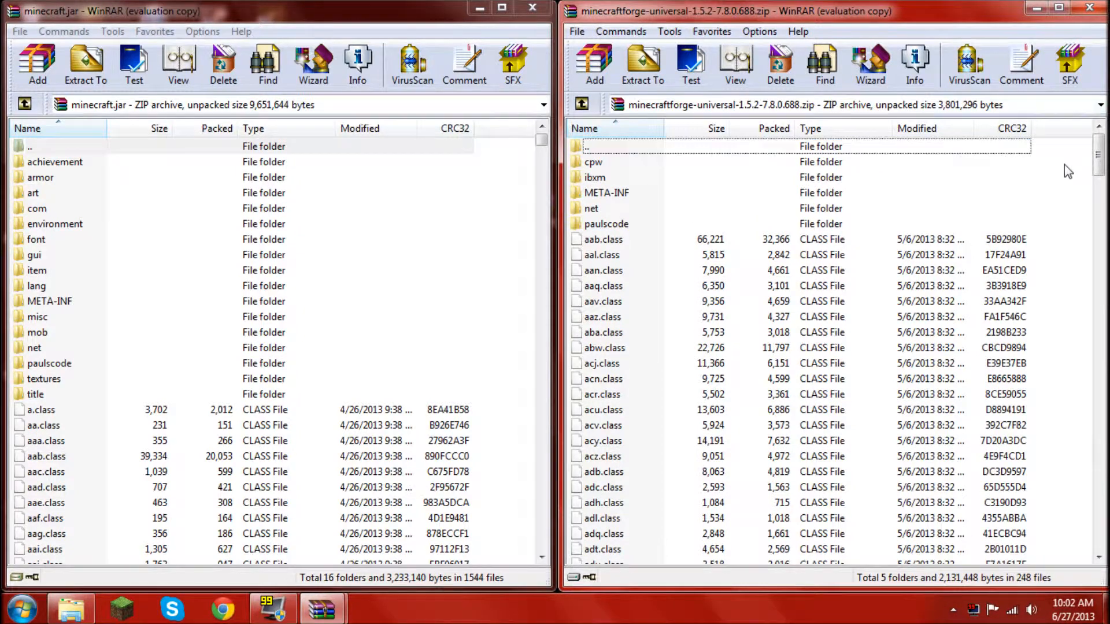
mouse_move(1059, 208)
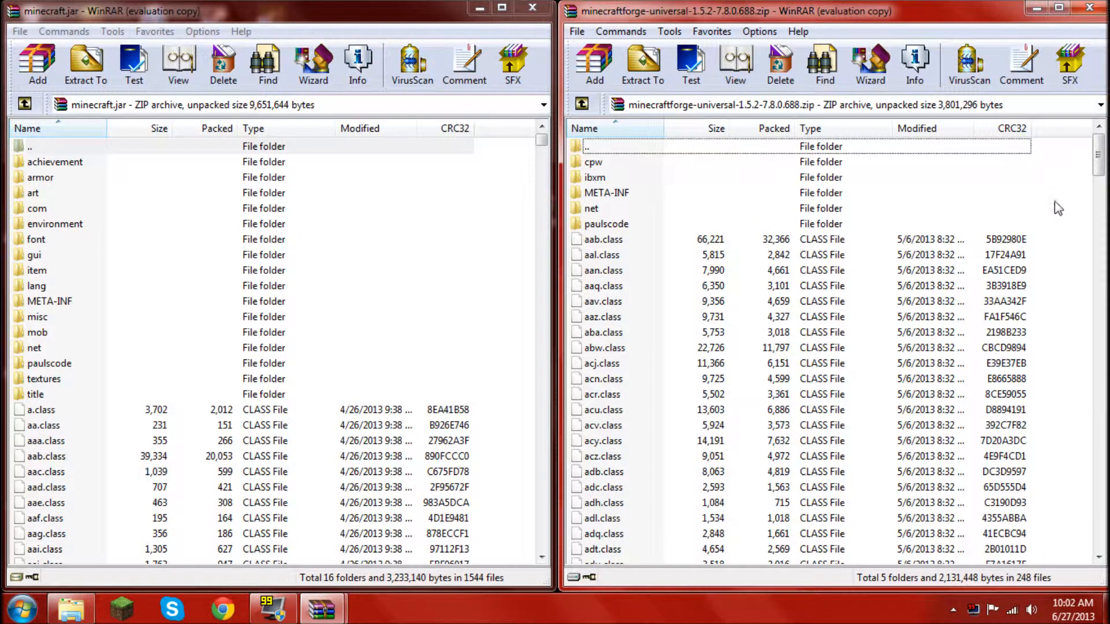
mouse_move(1052, 178)
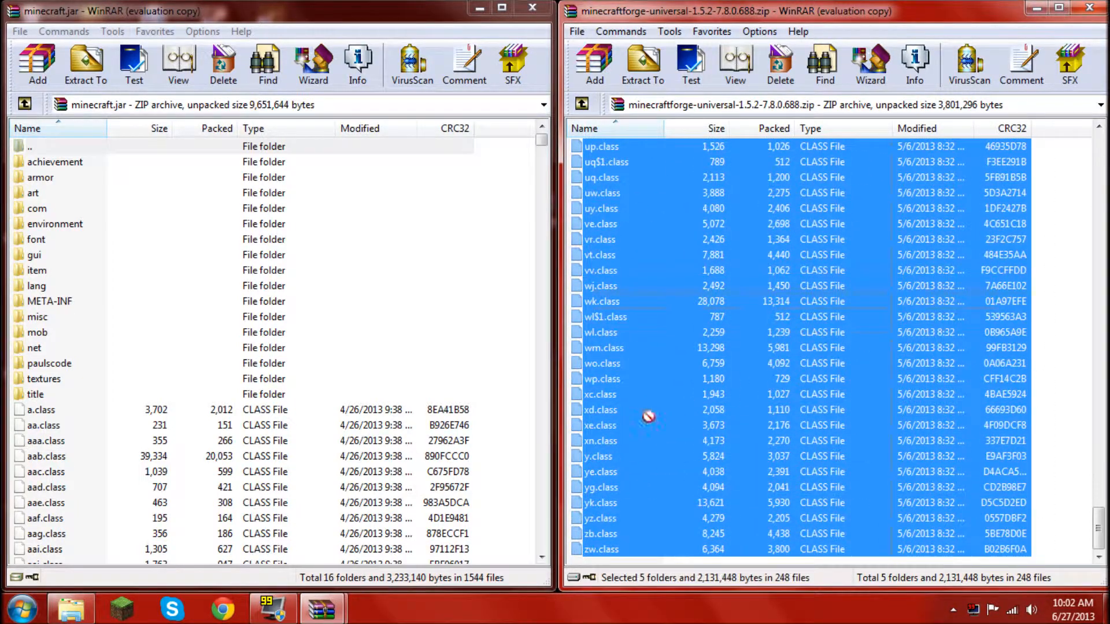
left_click(643, 63)
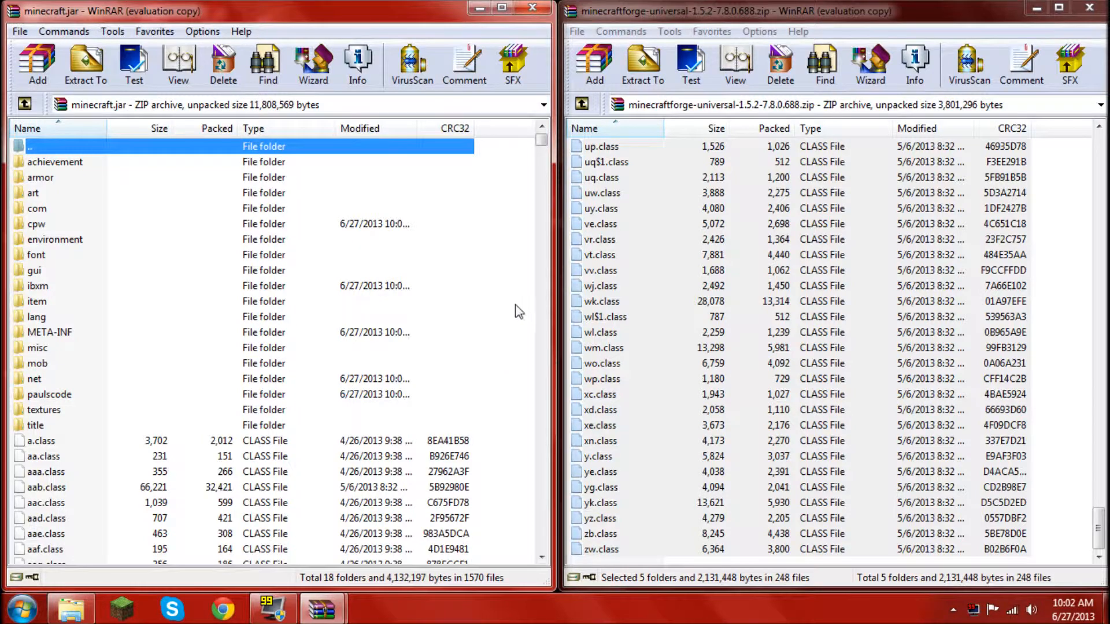
Remove MOJANG_C.DSA and MOJANG_C.SF from minecraft.jar's META-INF, keeping the Forge files and manifest.
left_click(48, 333)
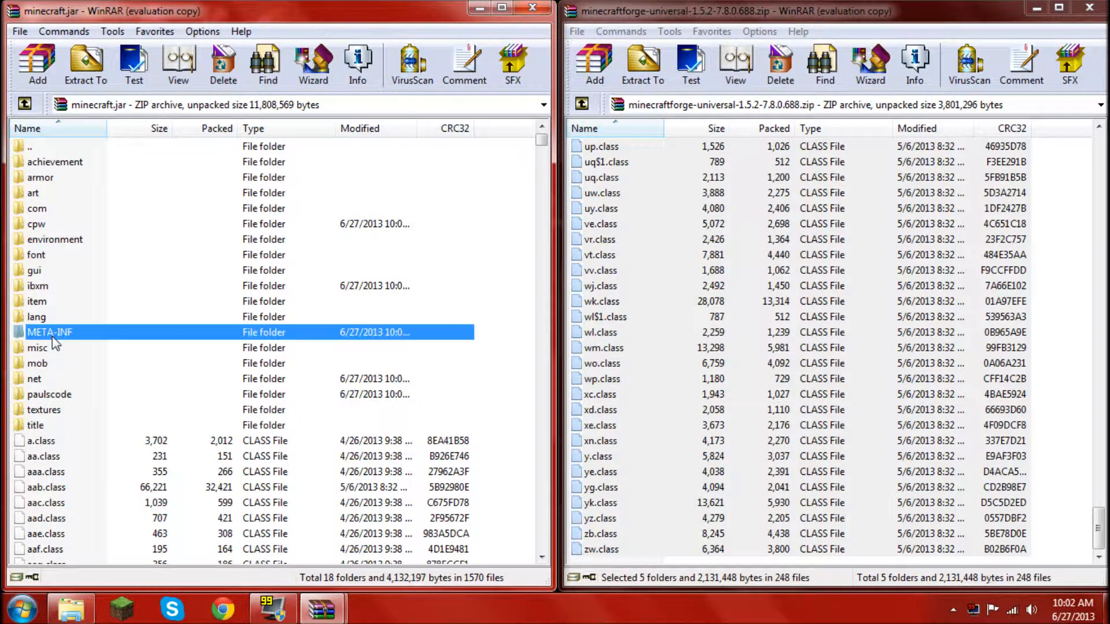
double_click(48, 331)
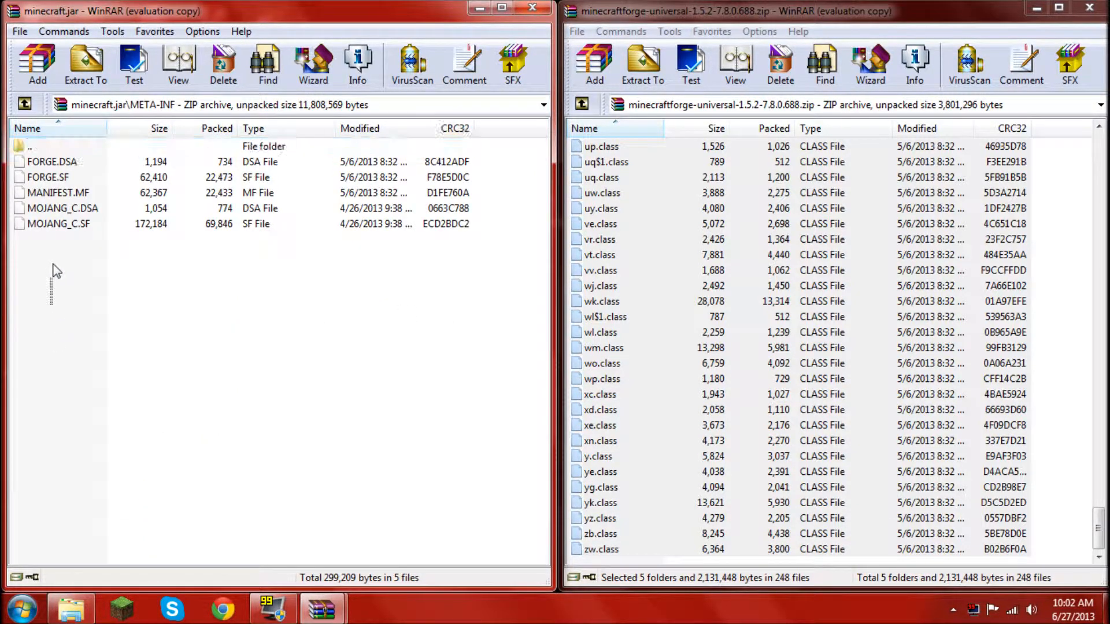
left_click(62, 208)
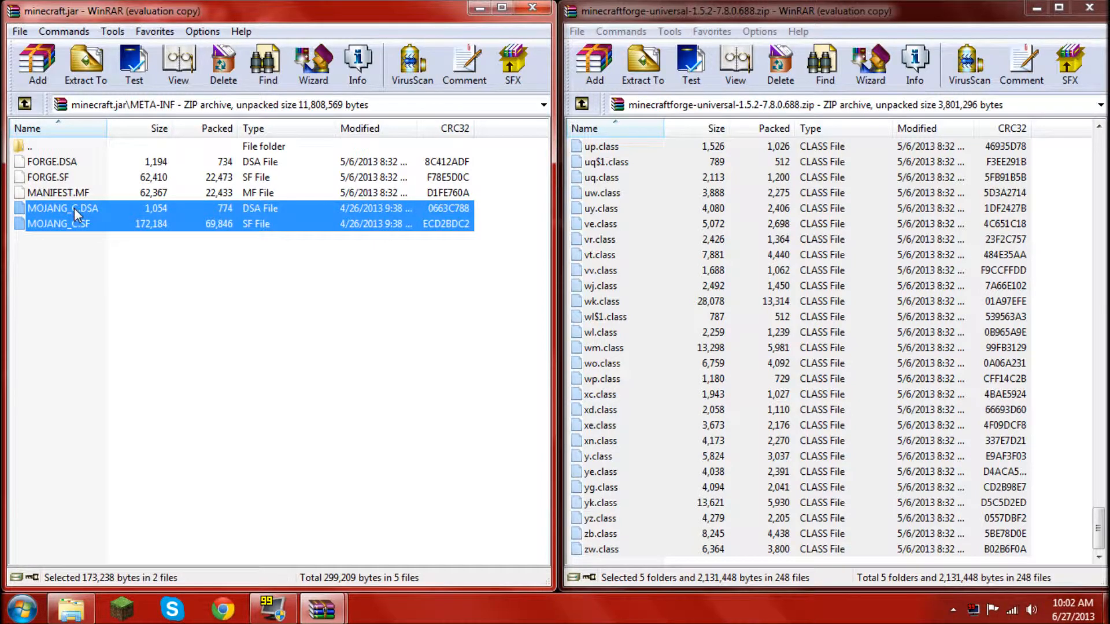
left_click(222, 63)
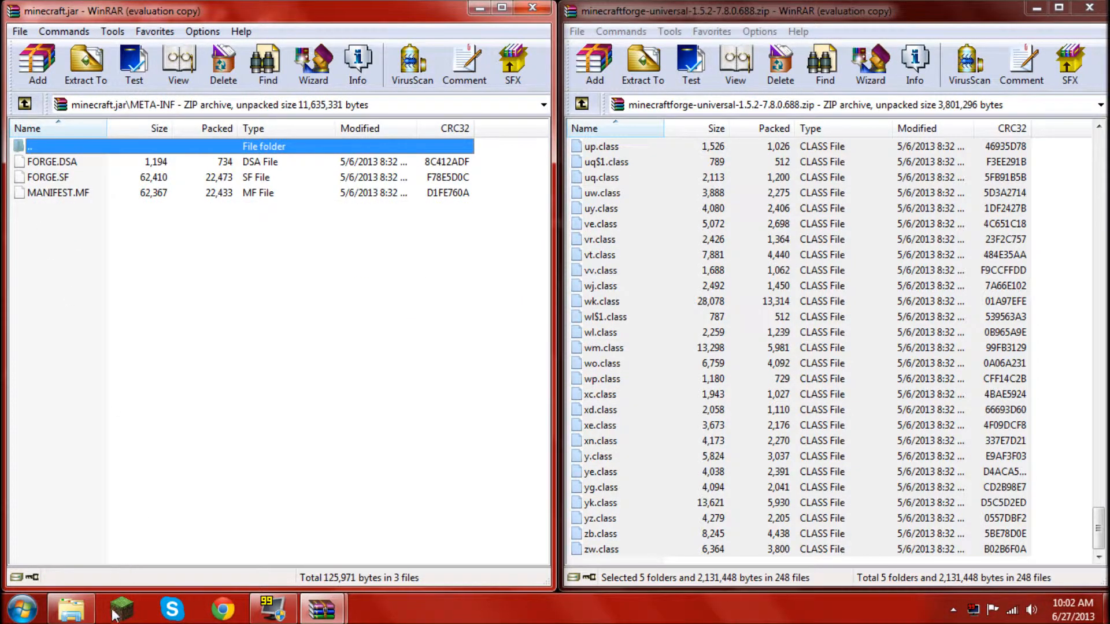
Run Minecraft, confirm Forge 7.8.0.688 lists three mods, and leave the mod list.
left_click(119, 608)
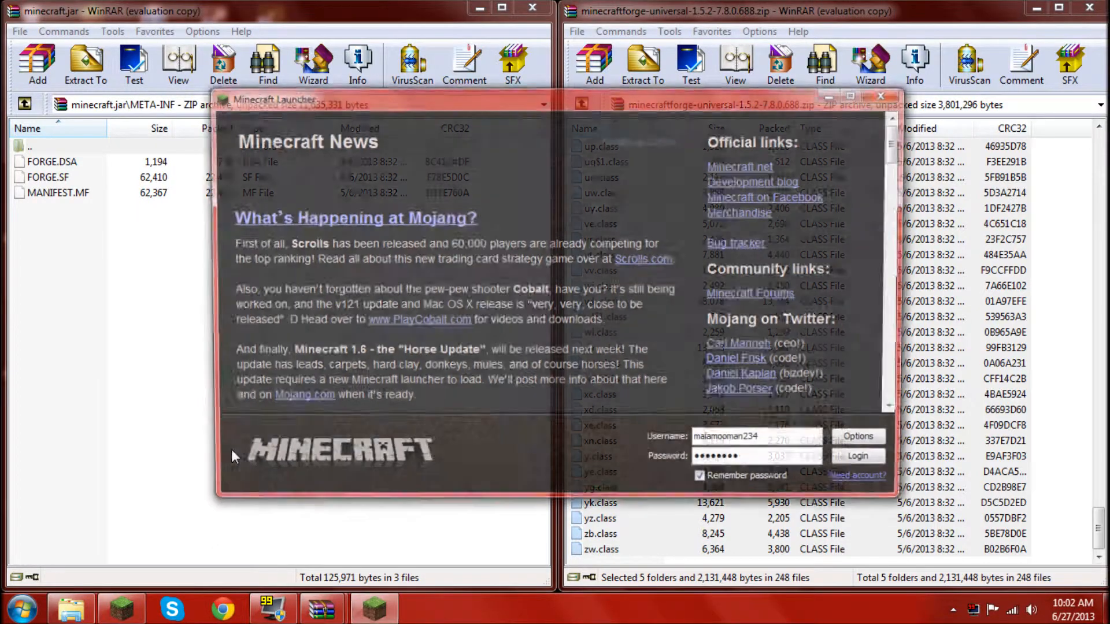
left_click(858, 455)
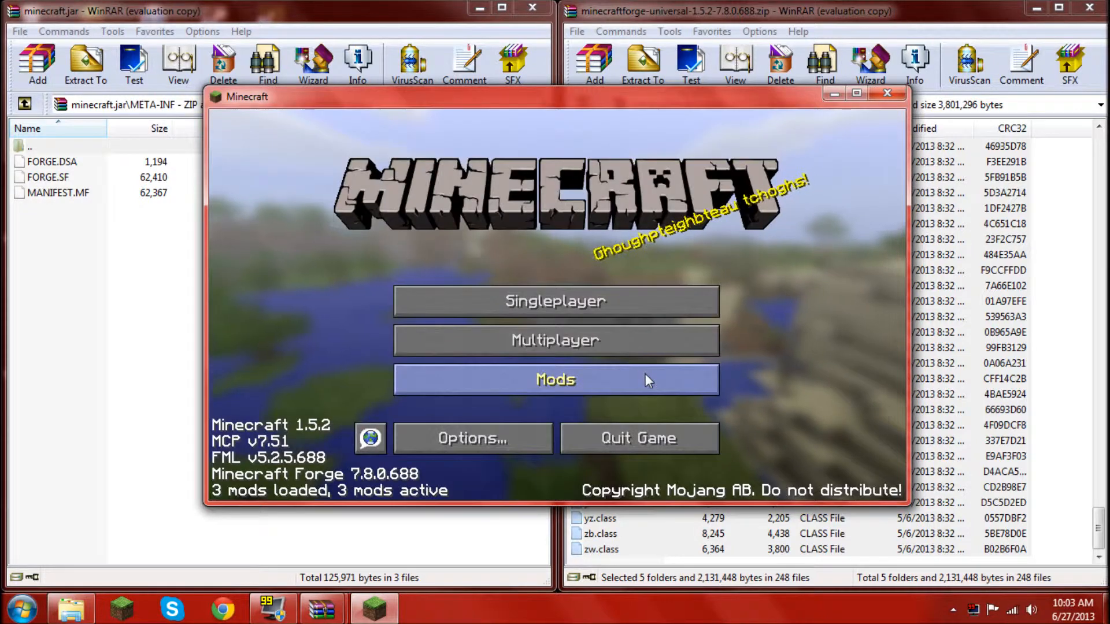
left_click(555, 379)
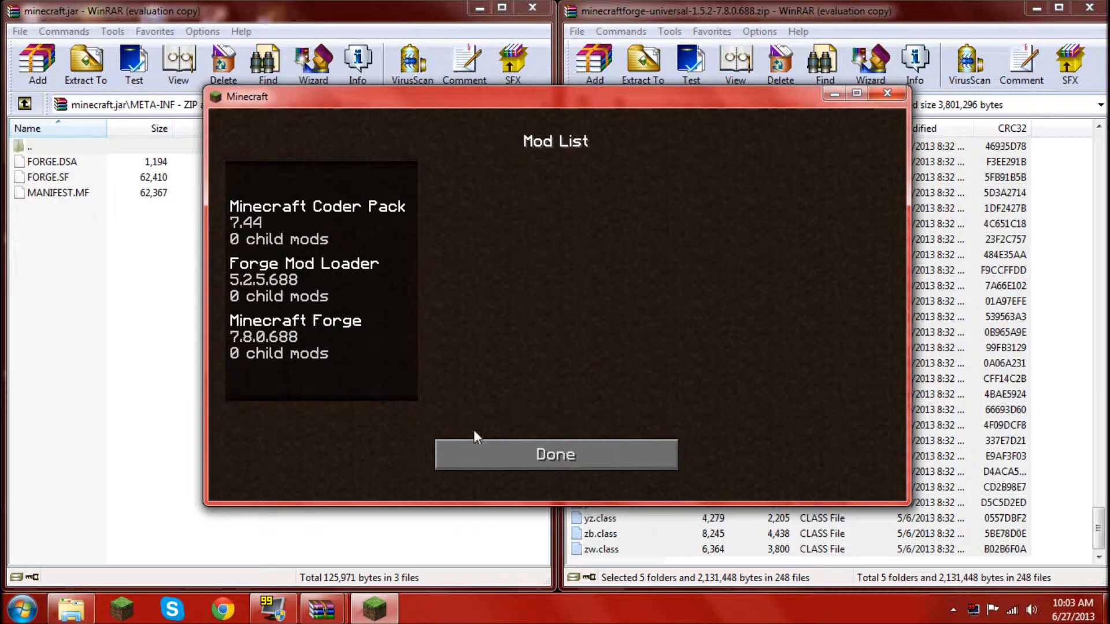
left_click(555, 454)
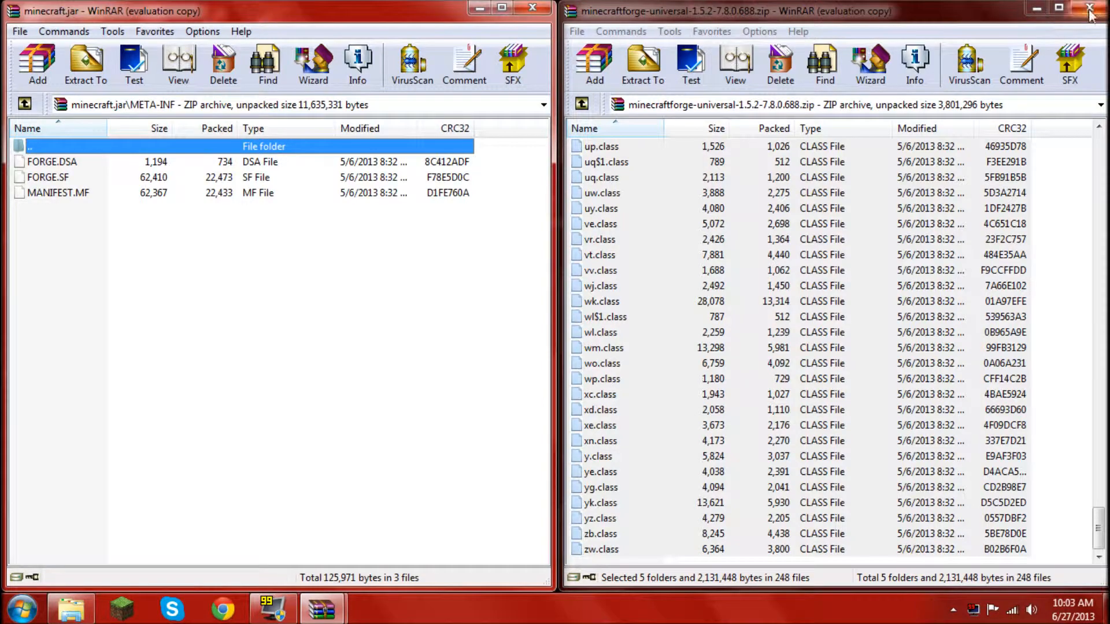
Close the Forge archive and open OptiFine_1.5.2_HD_D3.zip from Downloads in WinRAR.
left_click(1087, 11)
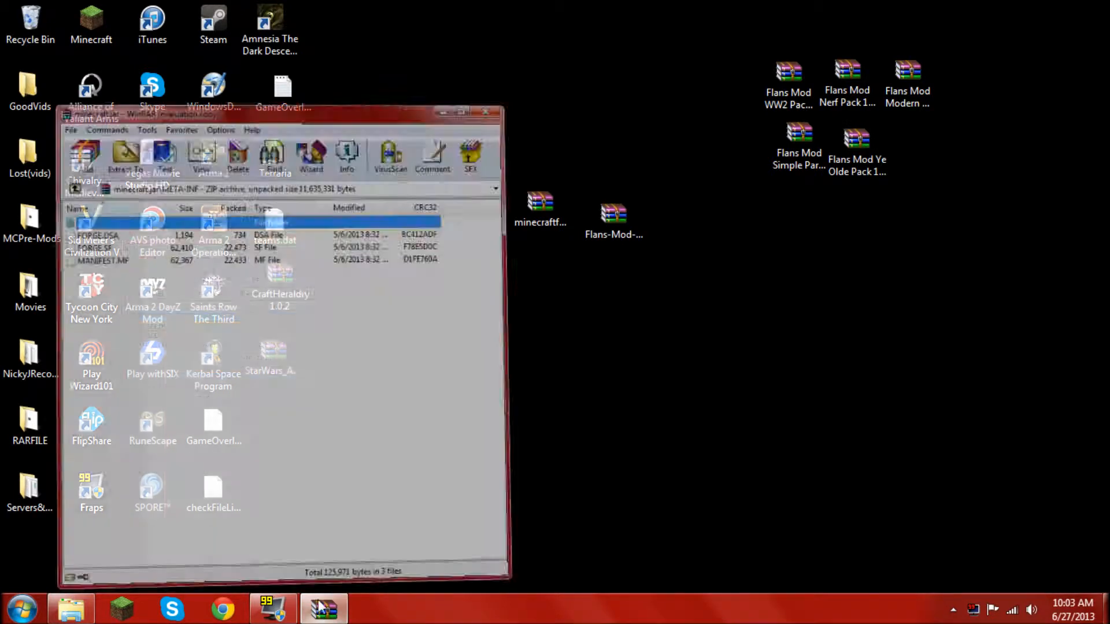
left_click(324, 607)
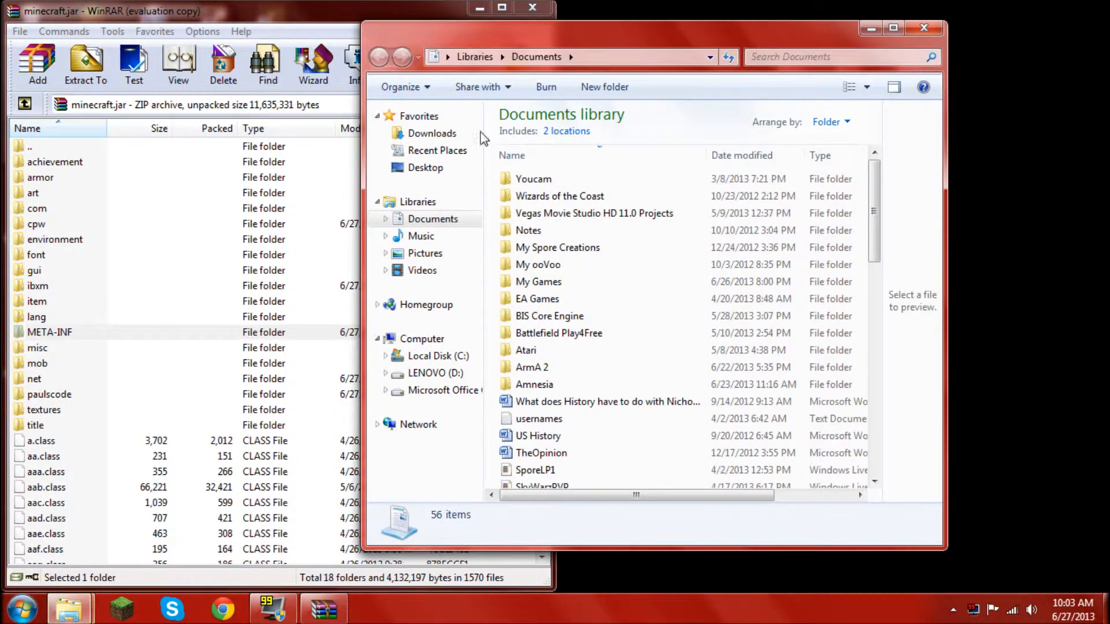
left_click(432, 133)
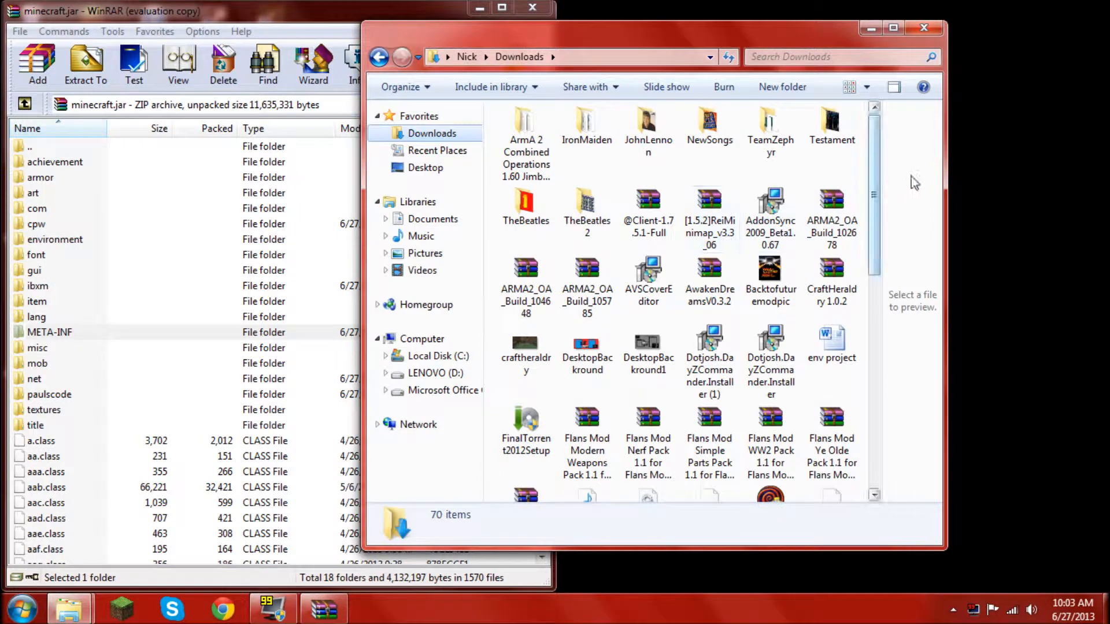
scroll("down", 3)
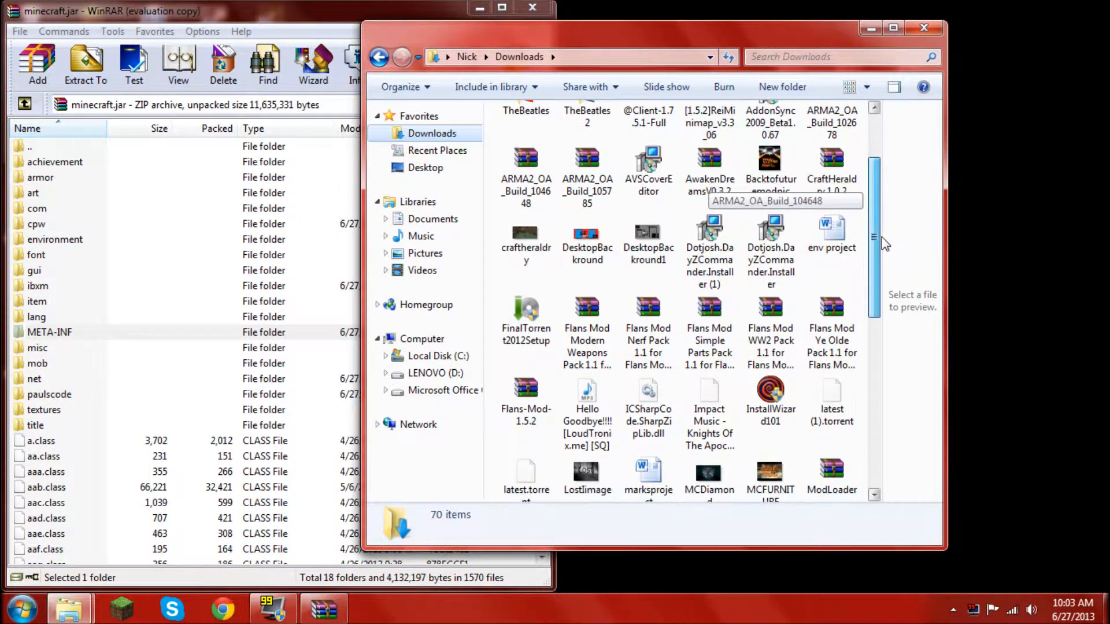
scroll("down", 3)
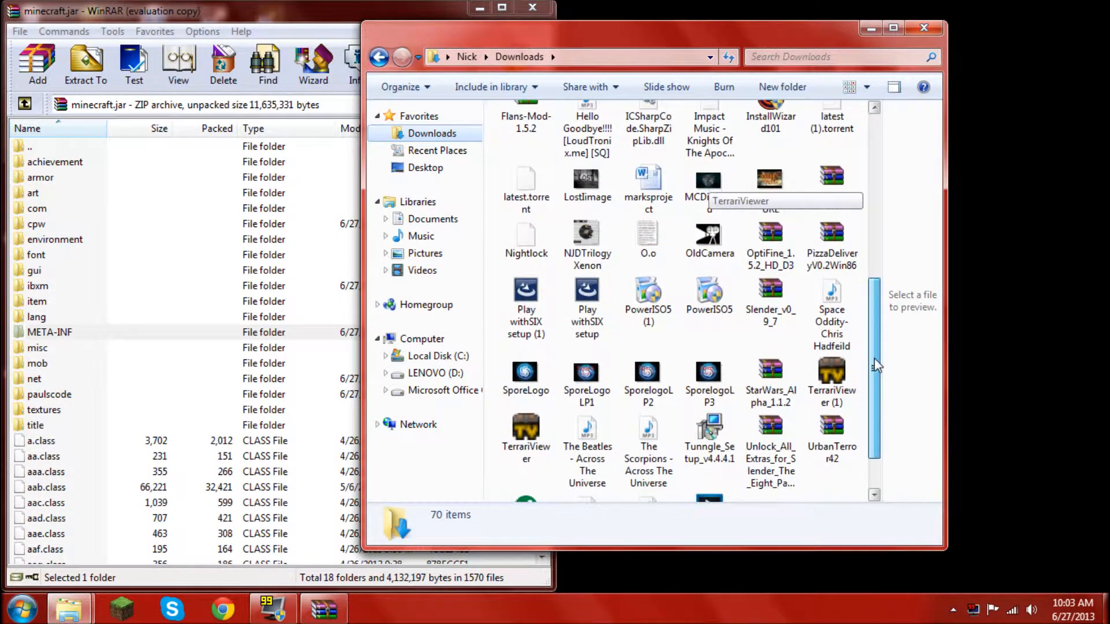
double_click(770, 234)
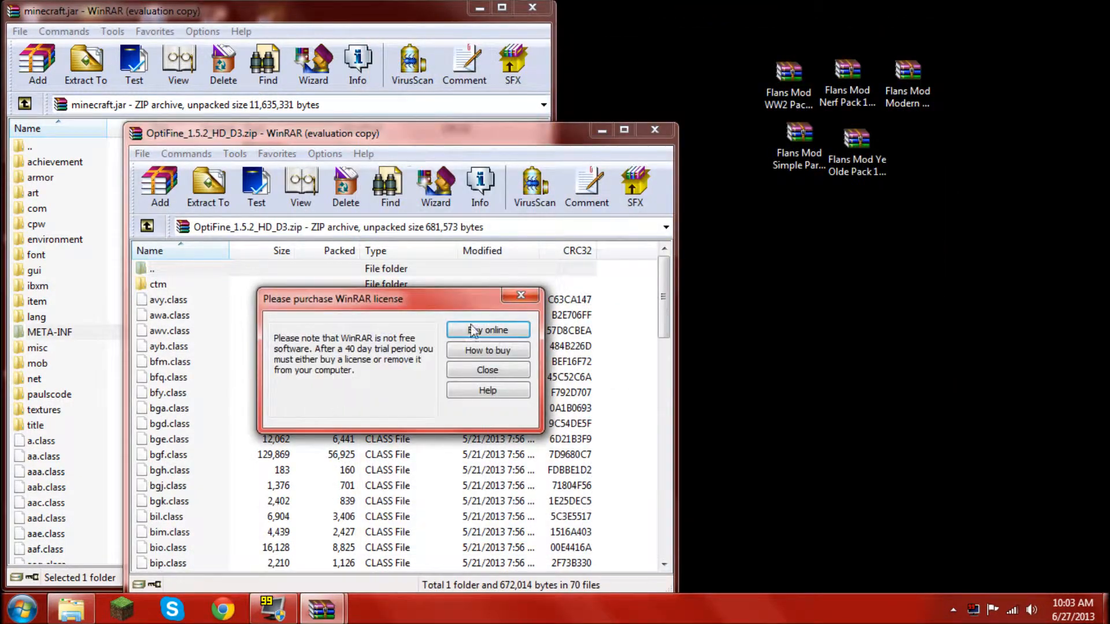
Copy all OptiFine files, including the ctm folder, into minecraft.jar and reopen the launcher.
left_click(486, 370)
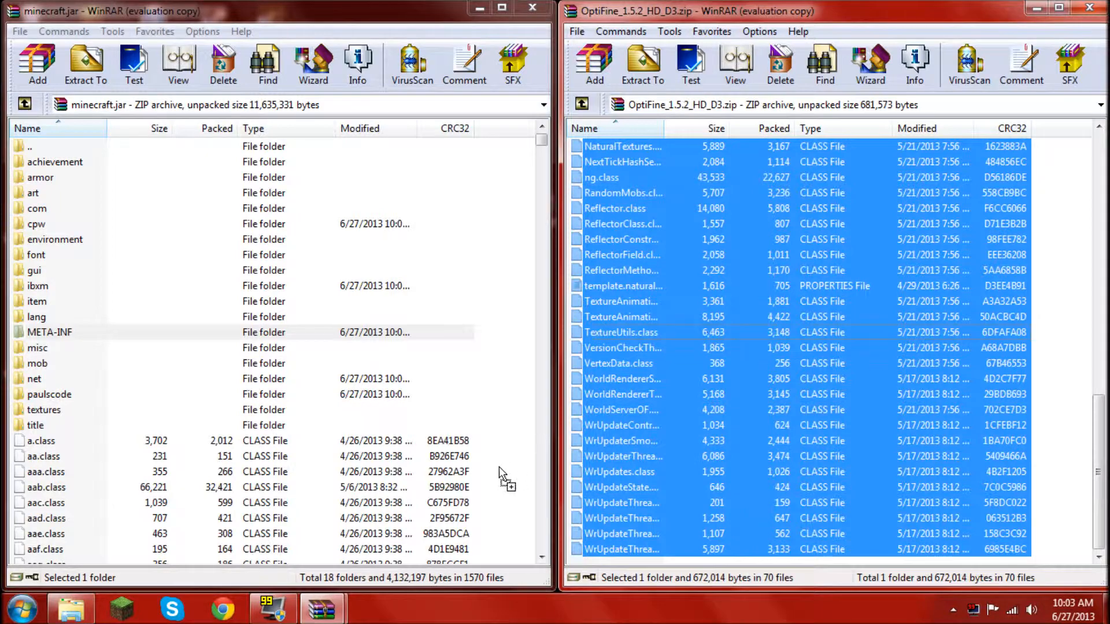
left_click(50, 332)
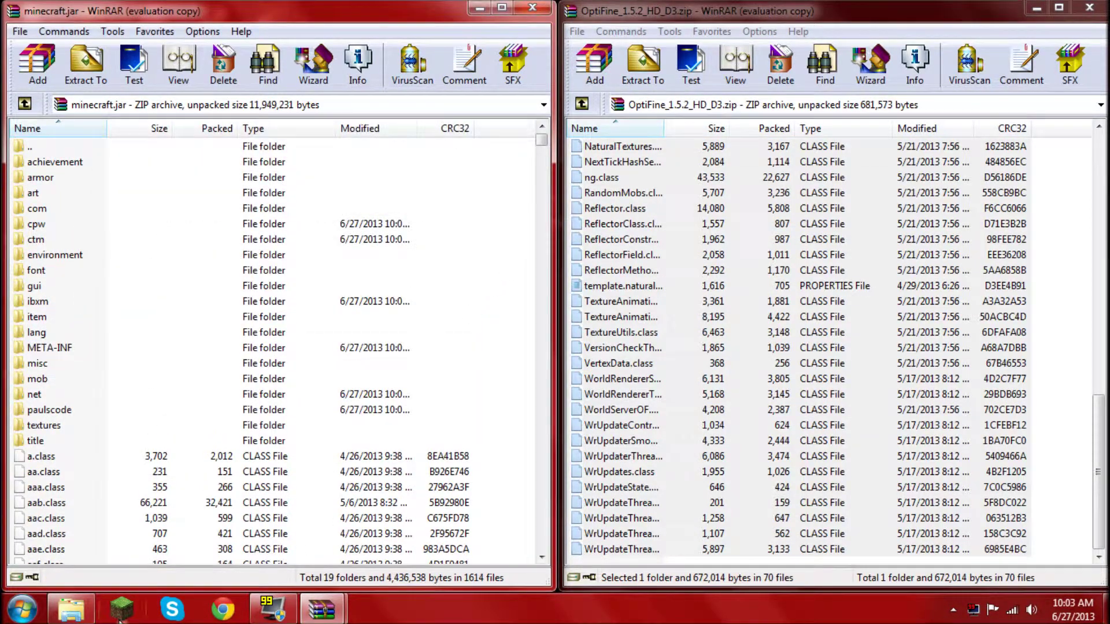
left_click(123, 608)
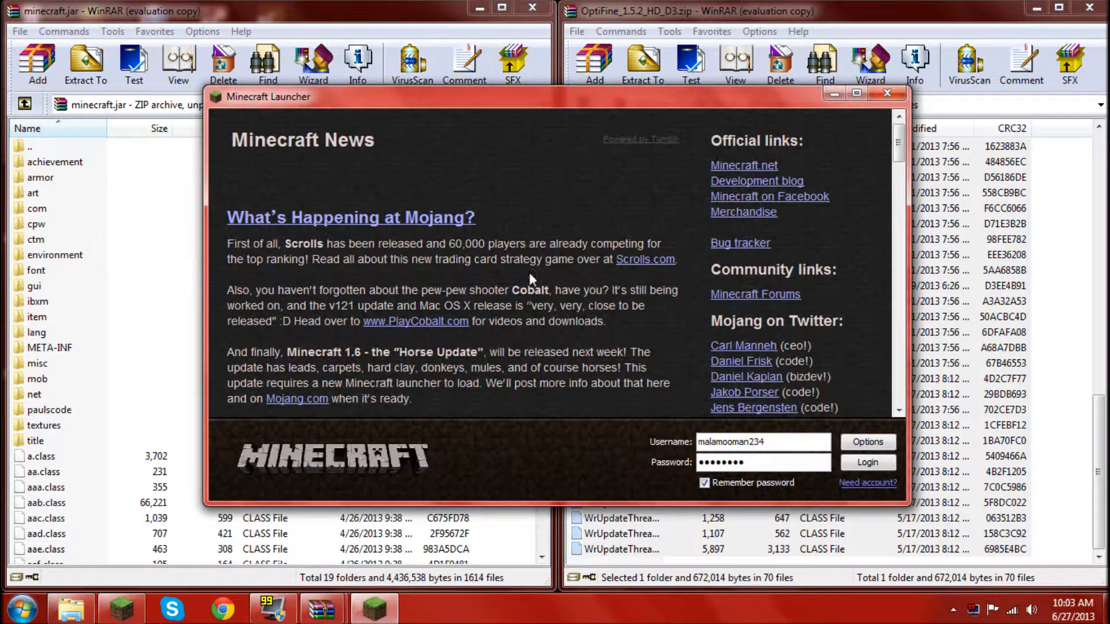
Log in, confirm the title screen lists OptiFine_1.5.2_HD_D3, then quit the game.
left_click(867, 462)
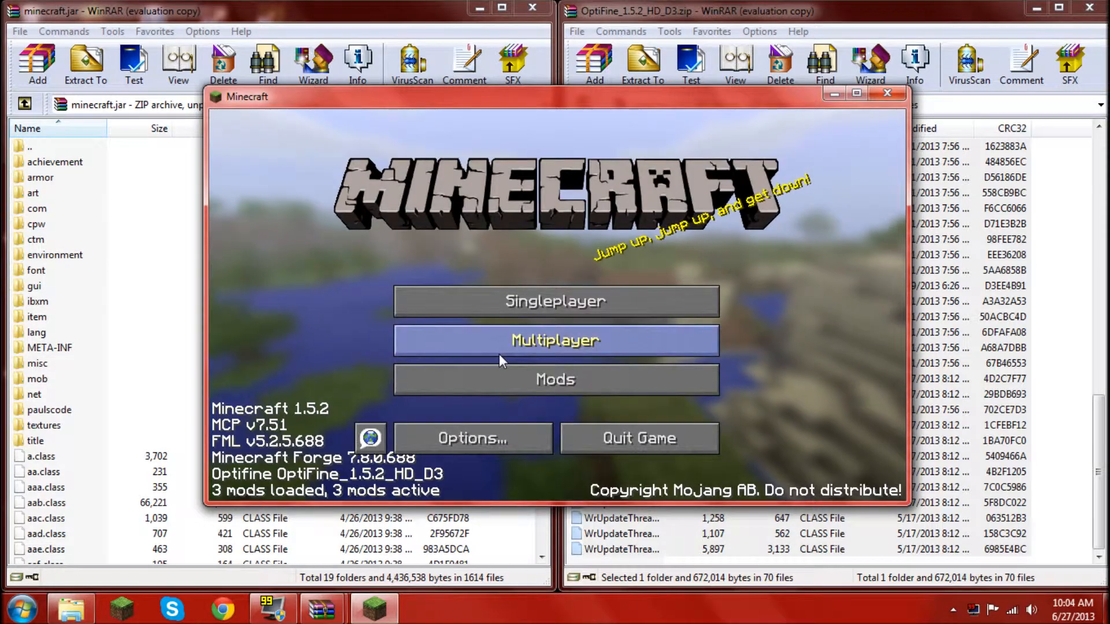
mouse_move(574, 444)
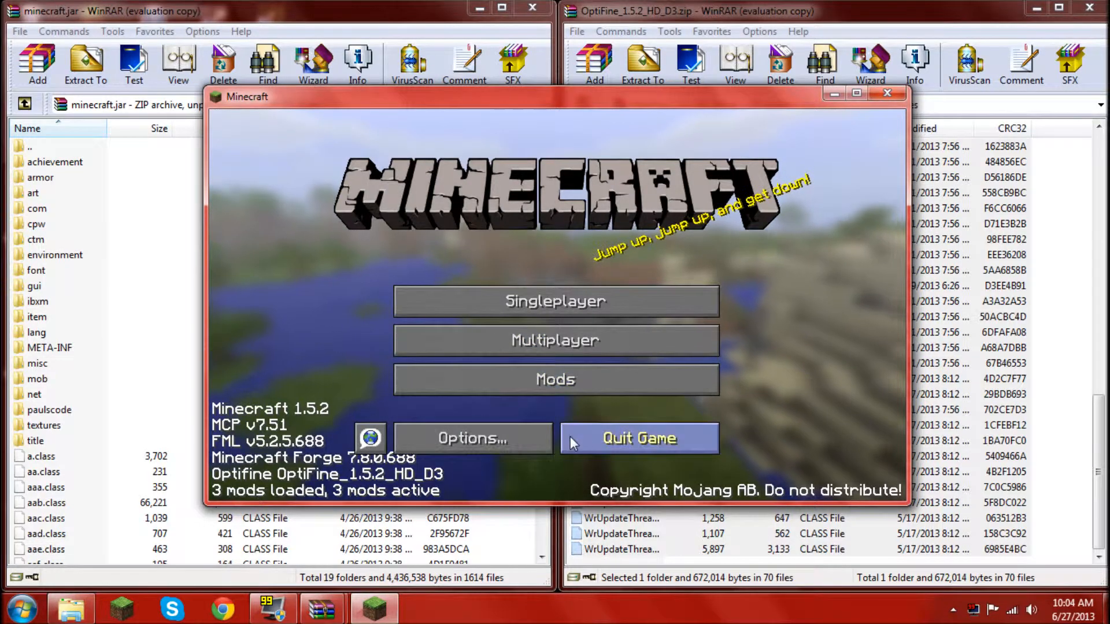
left_click(640, 438)
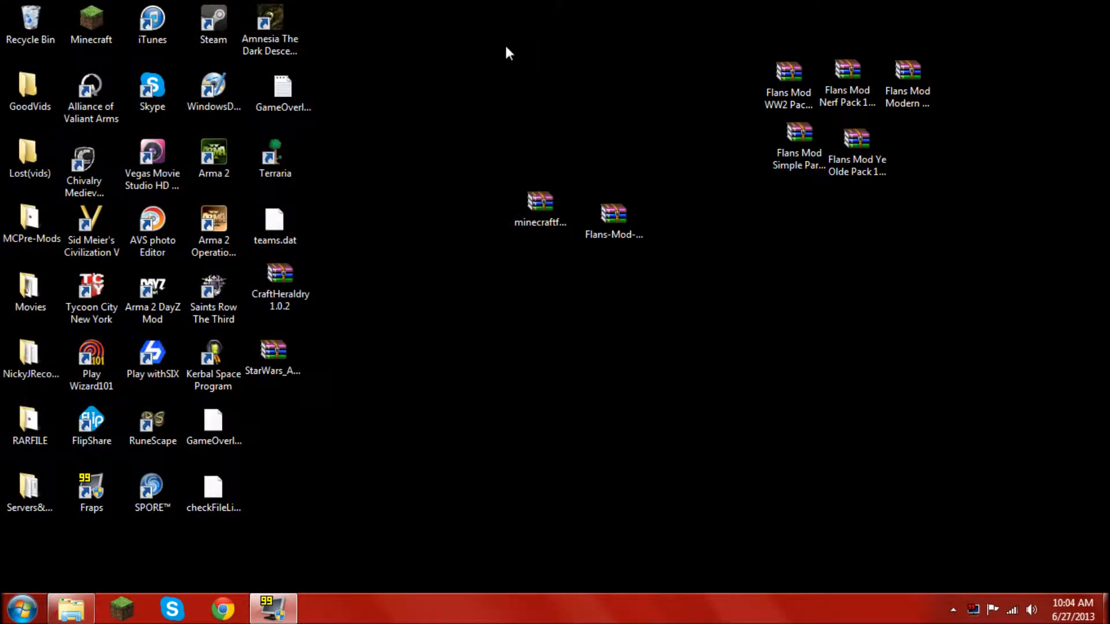
Move the Flans-Mod-1.5.2 archive into .minecraft\mods beside rei_minimap and Starwars, then start the launcher.
left_click(69, 604)
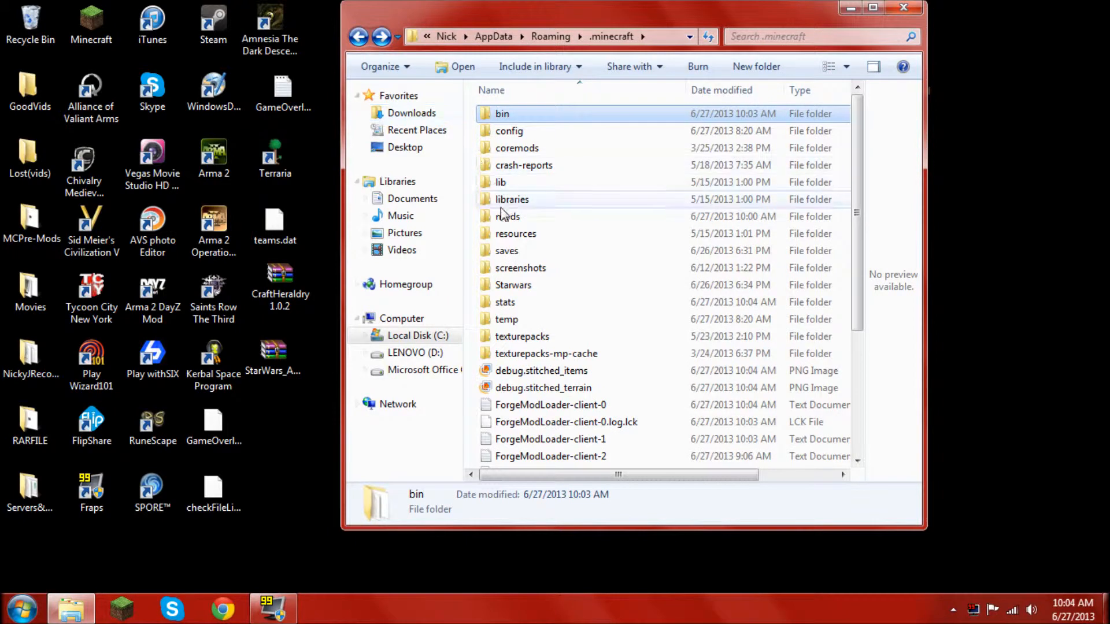
left_click(507, 216)
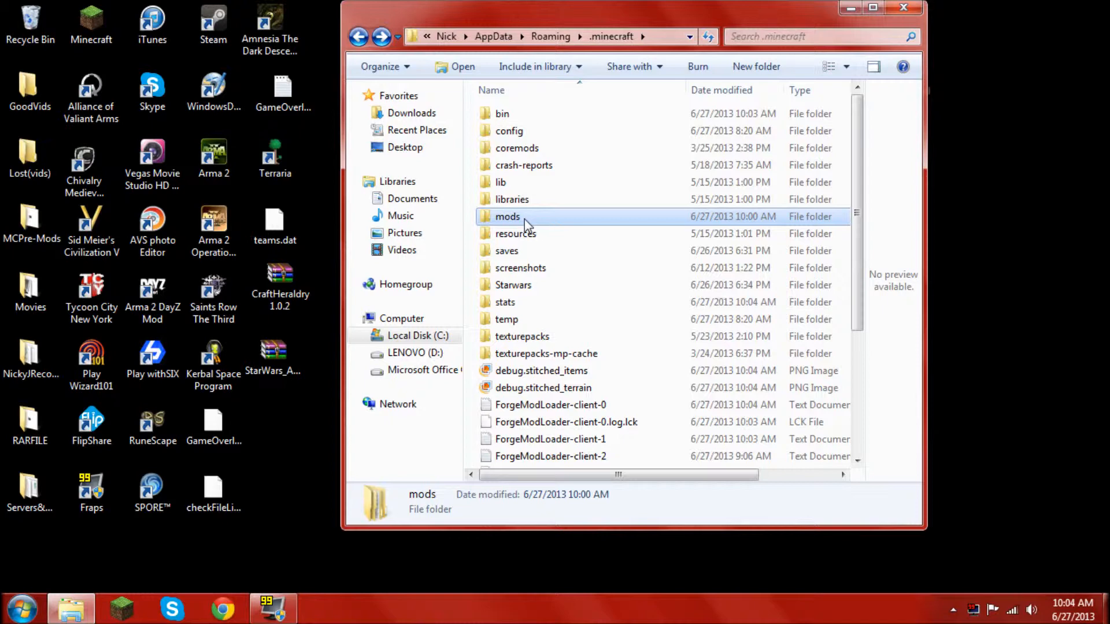
double_click(506, 216)
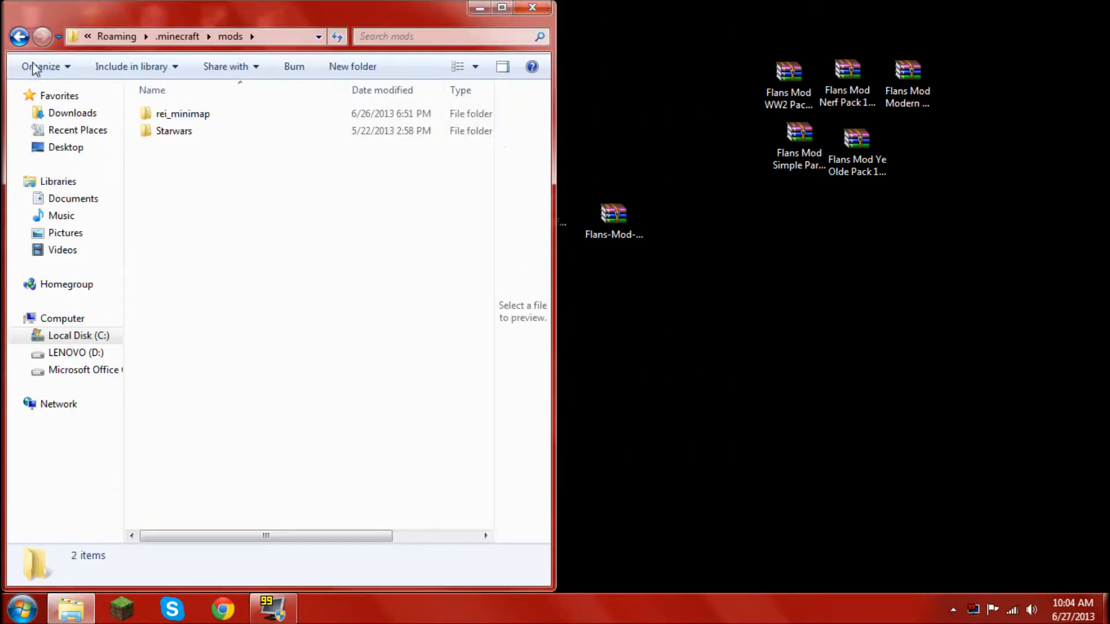
left_click_drag(612, 213, 454, 213)
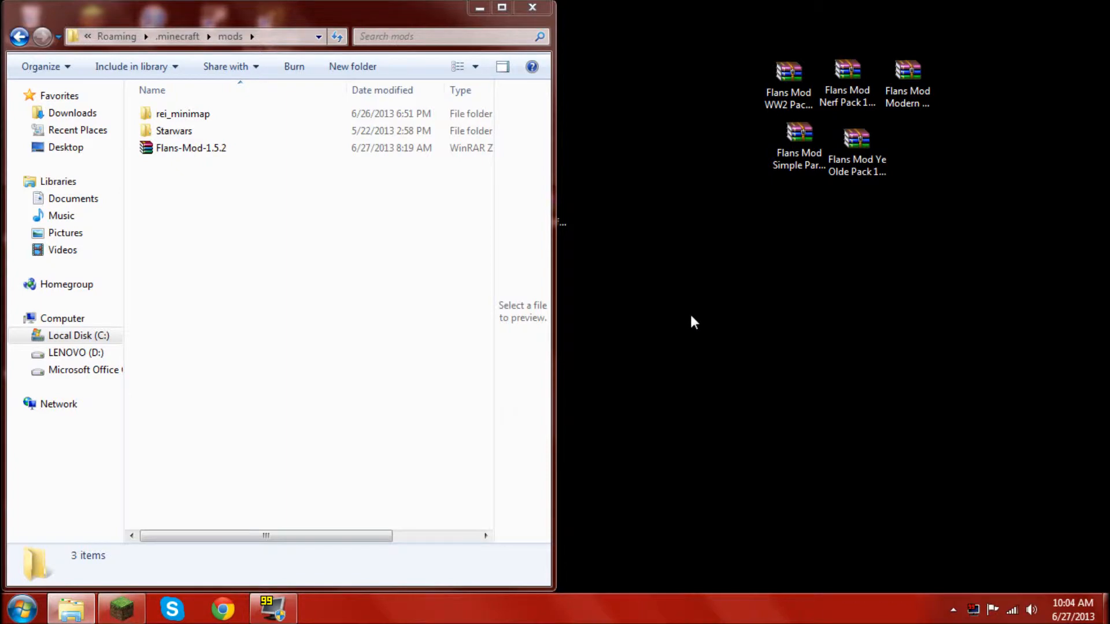
left_click(120, 606)
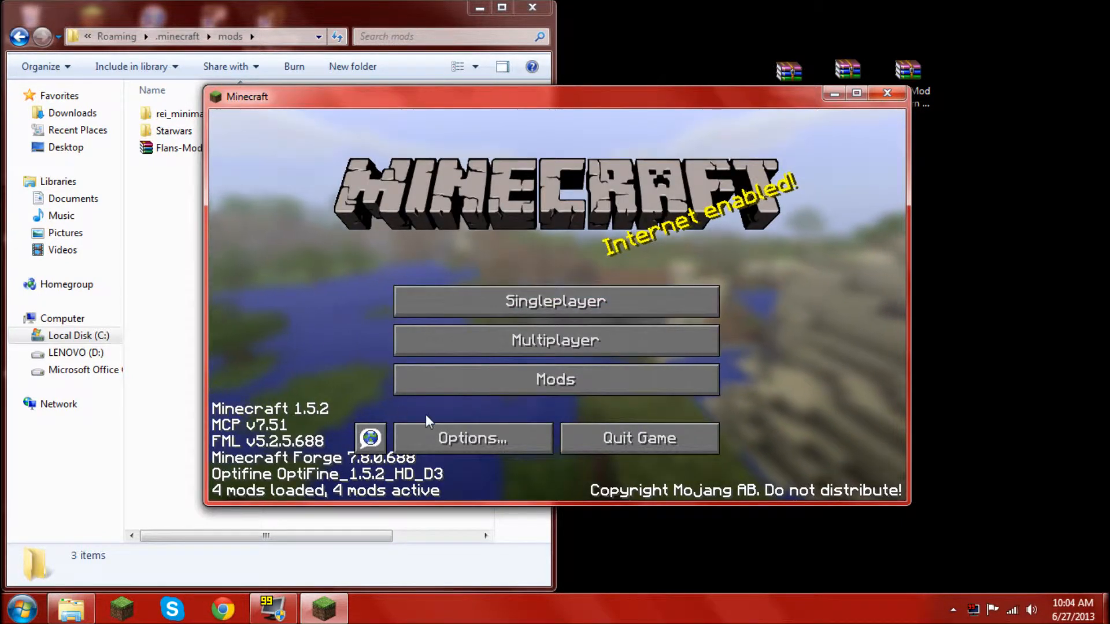
Confirm Flan's Mod 2.3.1 in the mod list and enter a singleplayer world.
left_click(554, 379)
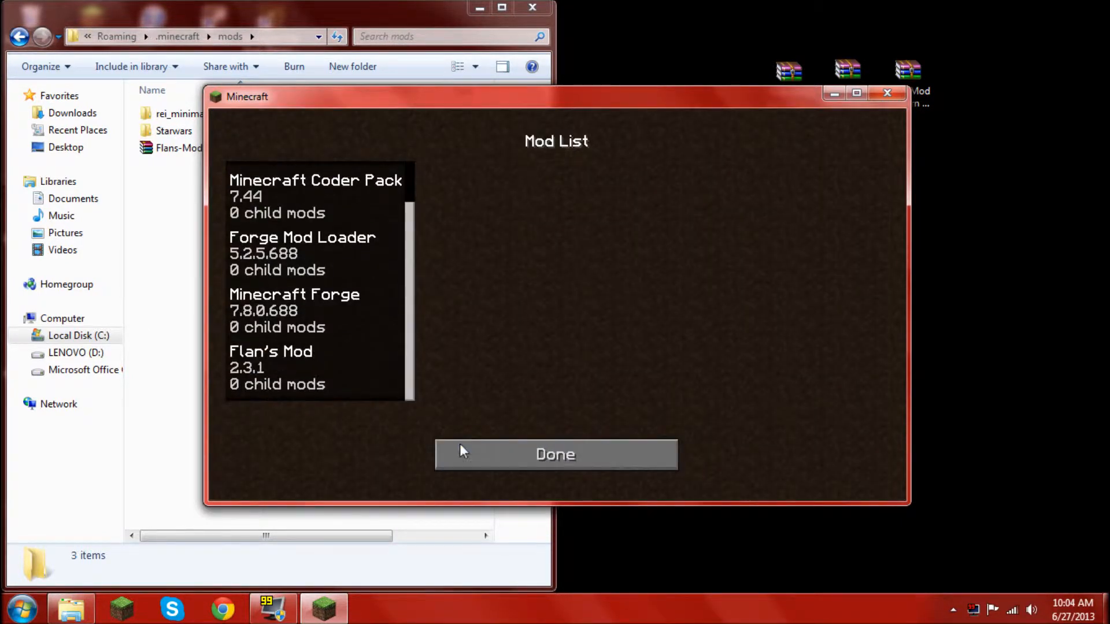
left_click(556, 455)
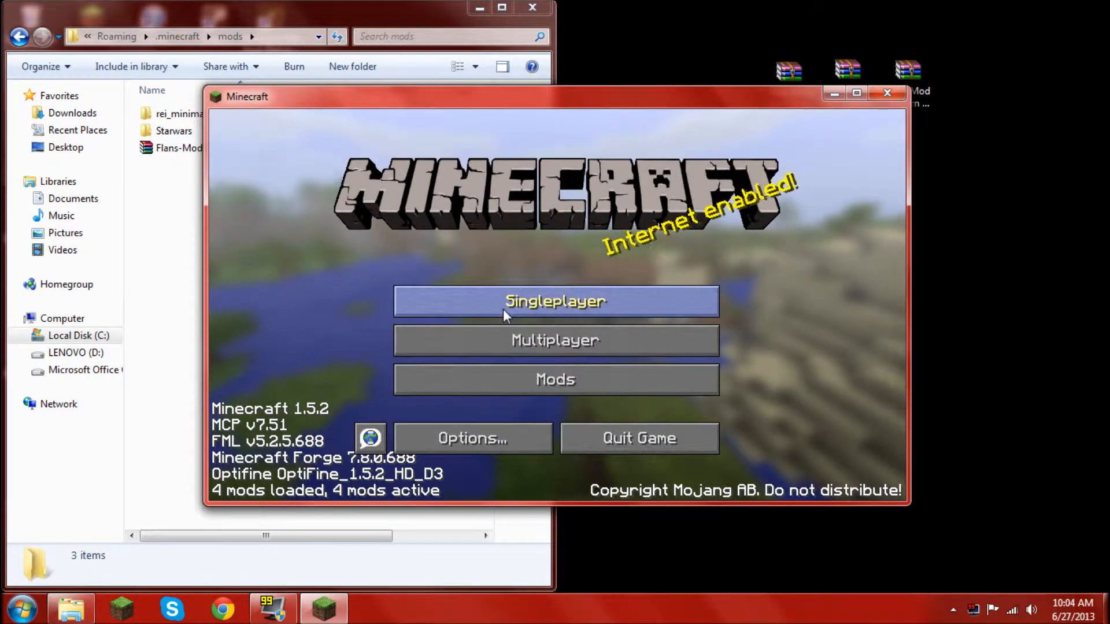
left_click(556, 301)
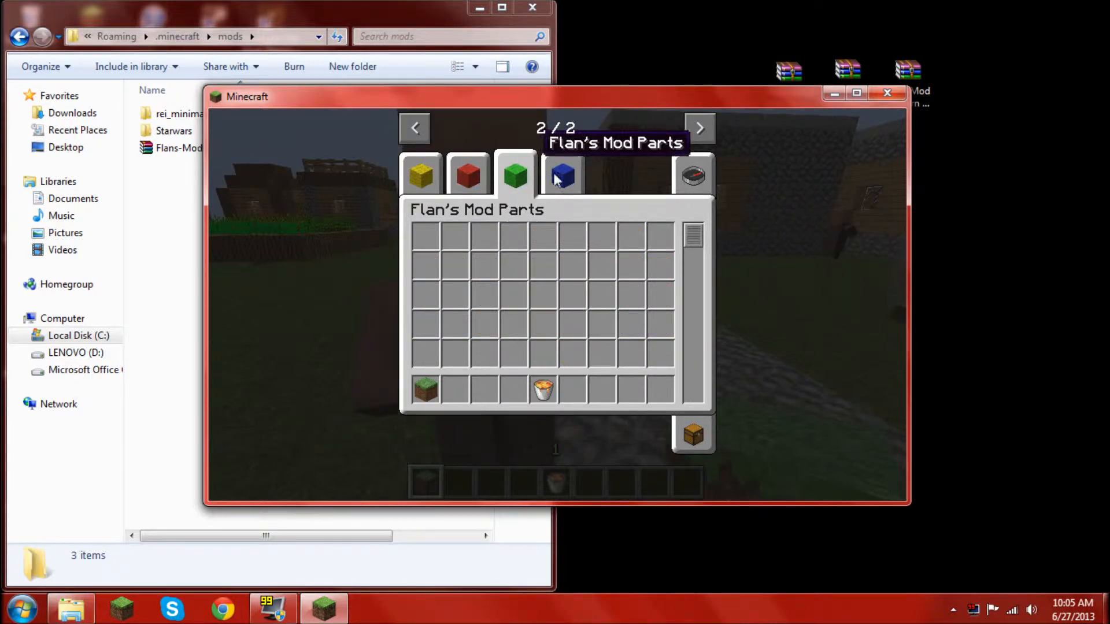
View the Flan's Mod Vehicles creative tab, then close the game.
left_click(467, 174)
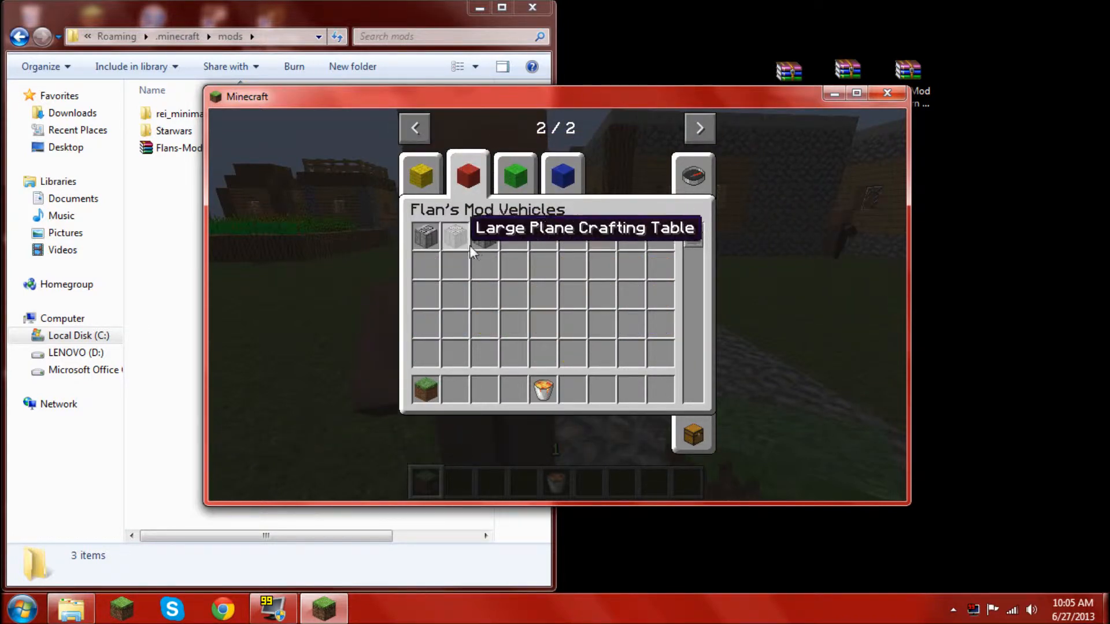
left_click(563, 173)
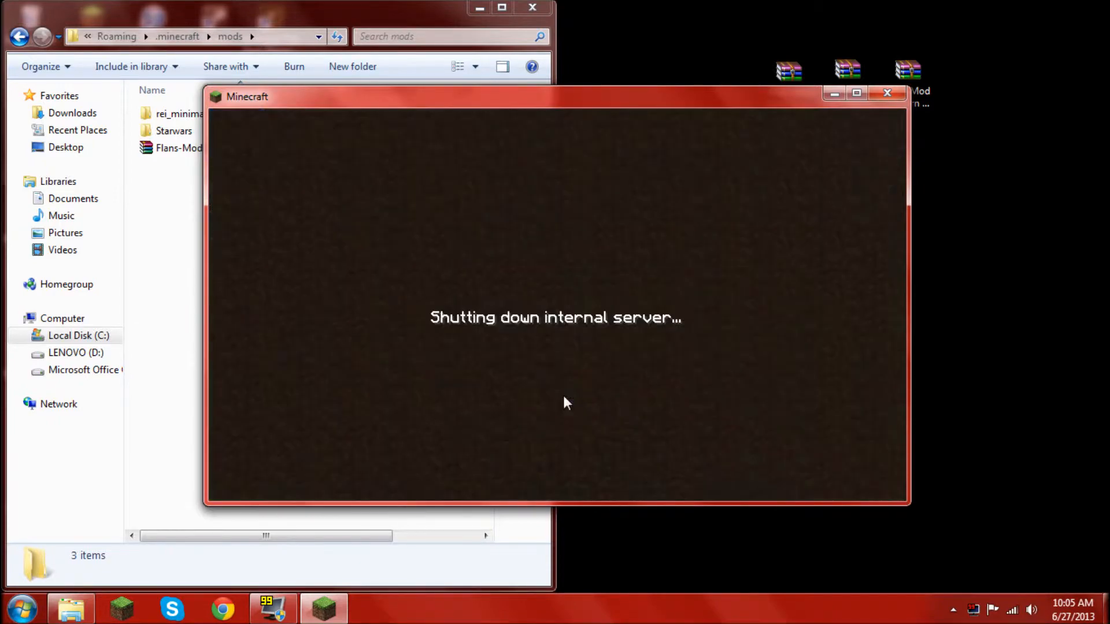
left_click(886, 92)
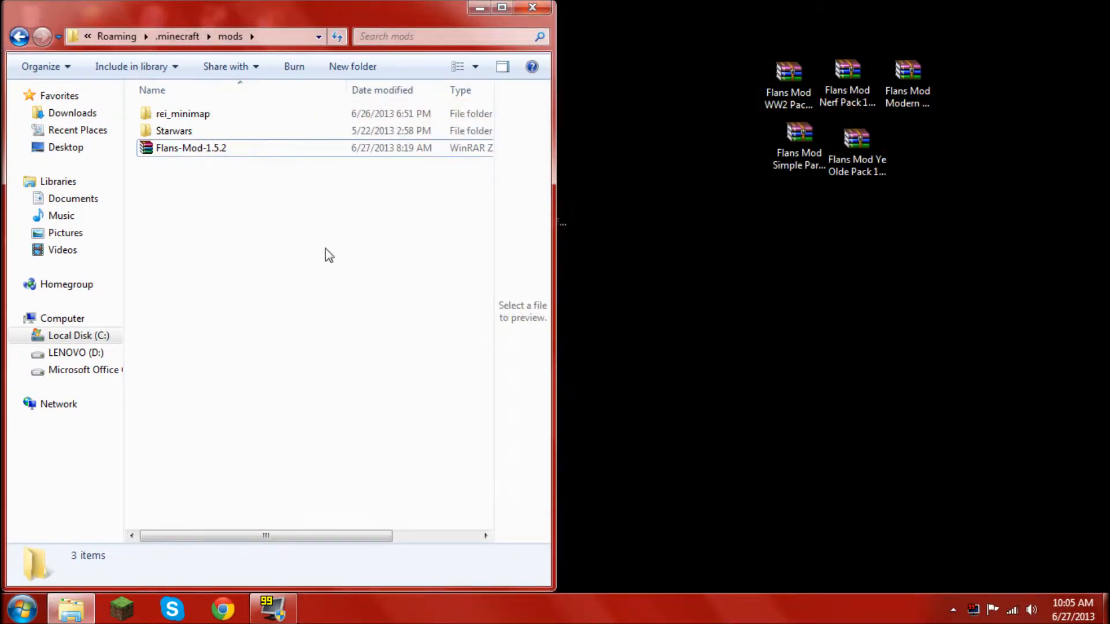
mouse_move(800, 233)
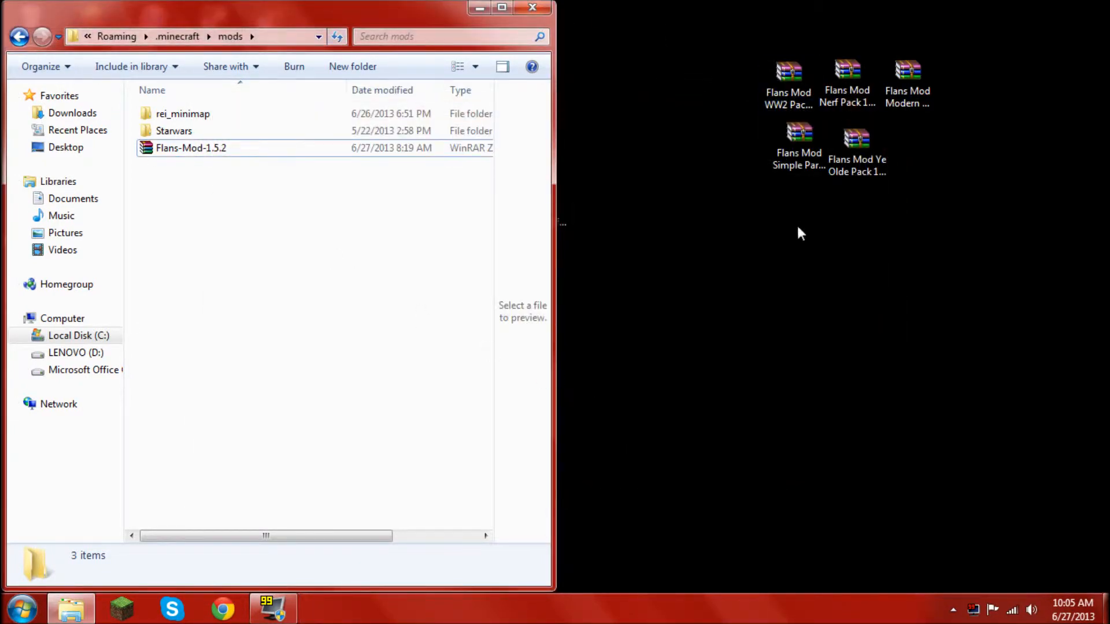
Go back up to .minecraft and enter the new Flan folder holding a properties file.
left_click(857, 141)
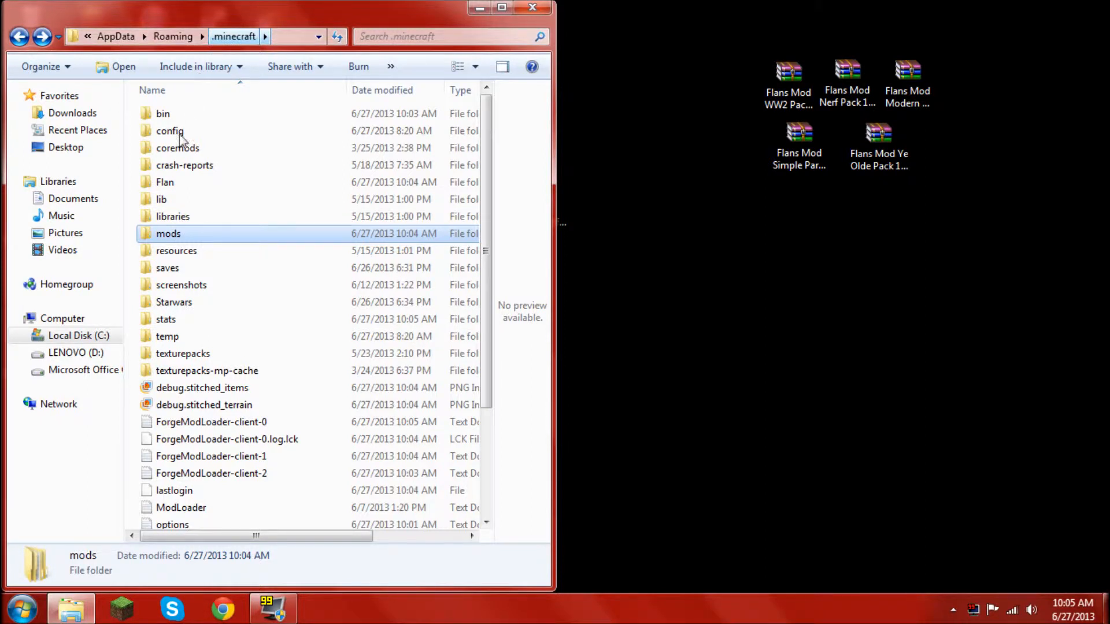
mouse_move(145, 199)
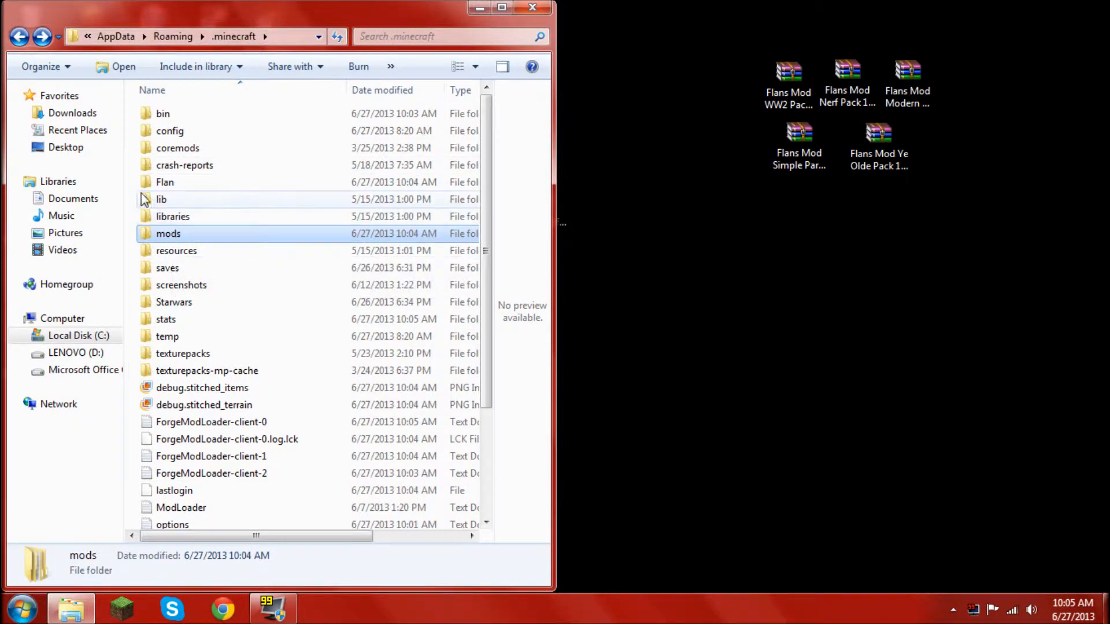
left_click(164, 183)
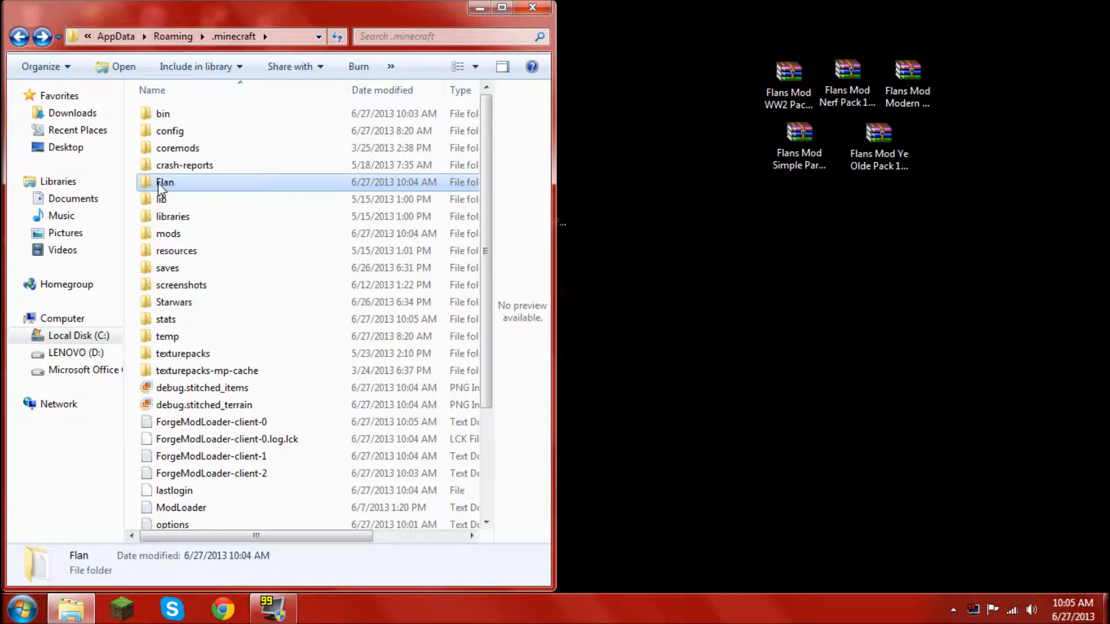
mouse_move(206, 190)
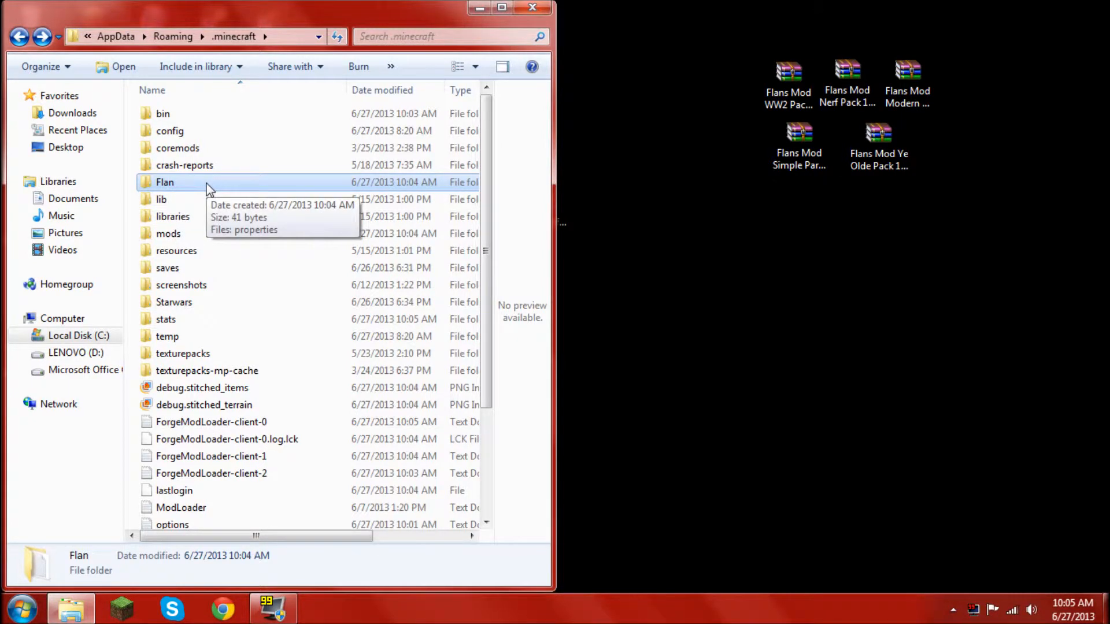
double_click(164, 182)
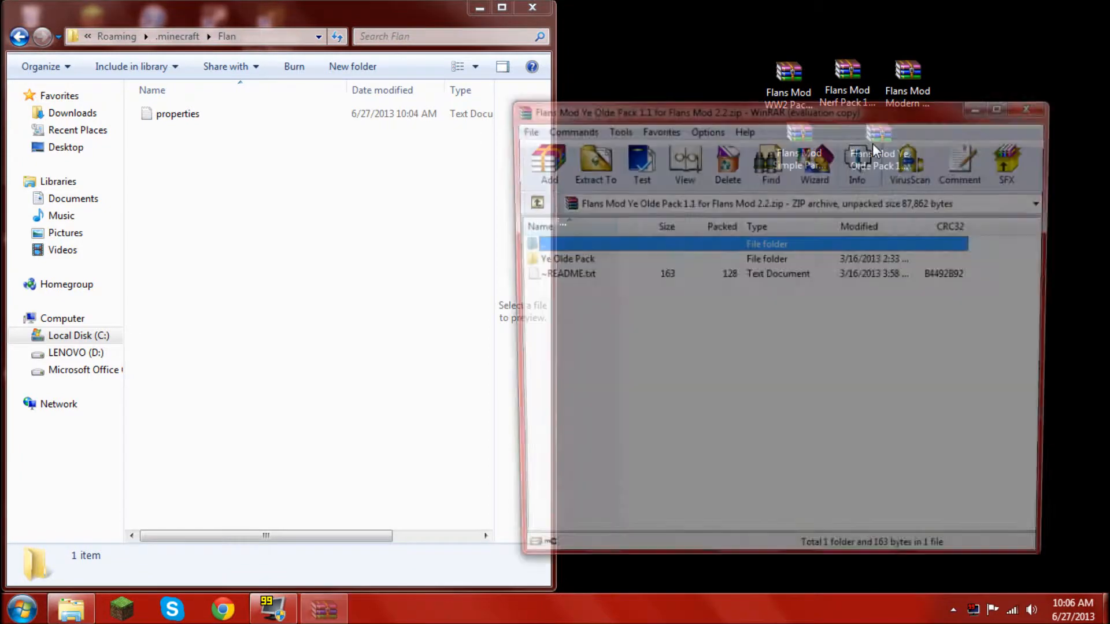
Extract the Parts, Ye Olde and WW2 pack folders into Flan, dismissing each license reminder.
left_click(1022, 109)
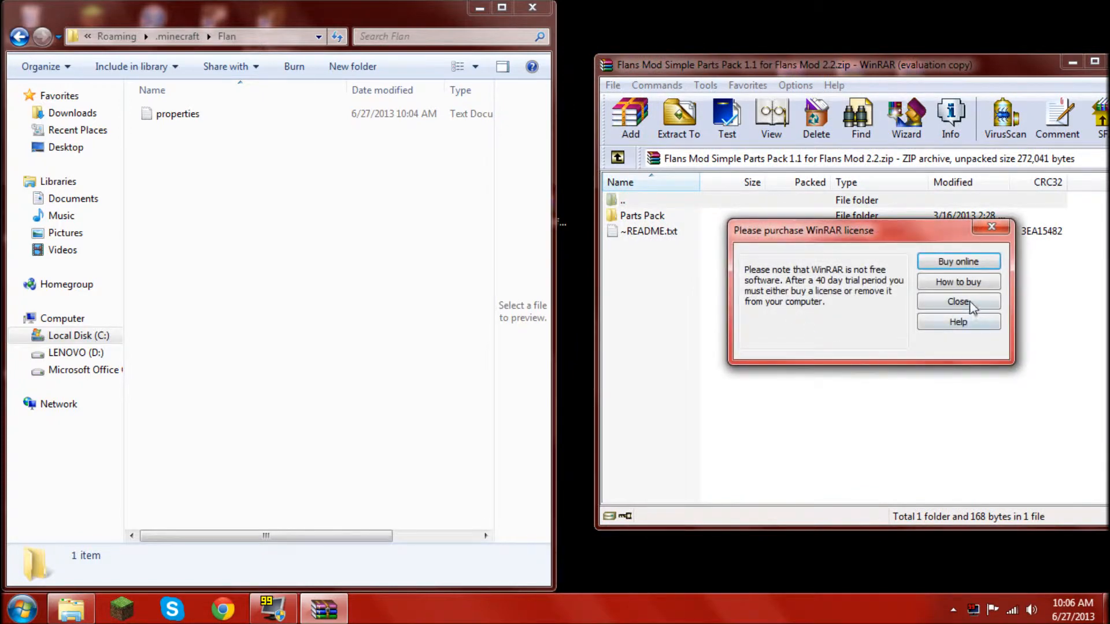
left_click(957, 300)
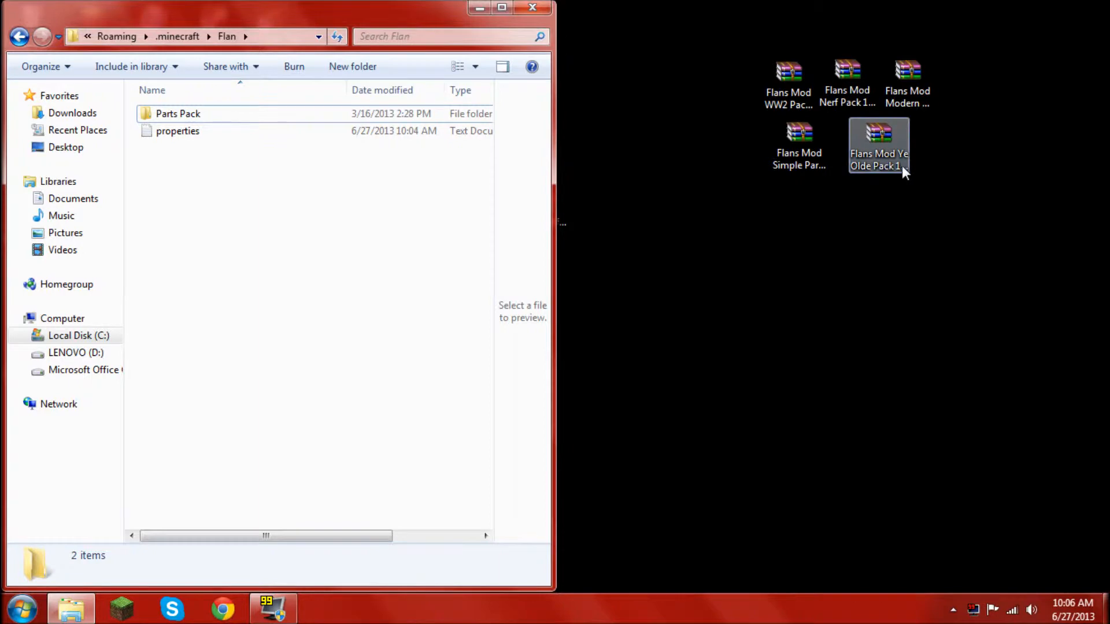
double_click(878, 136)
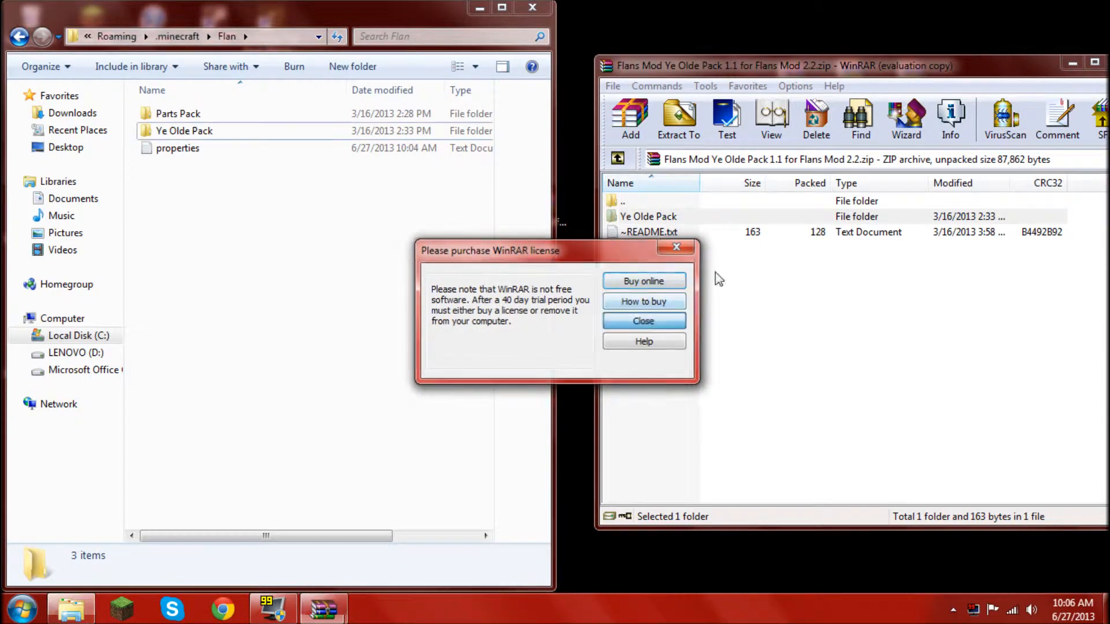
left_click(643, 321)
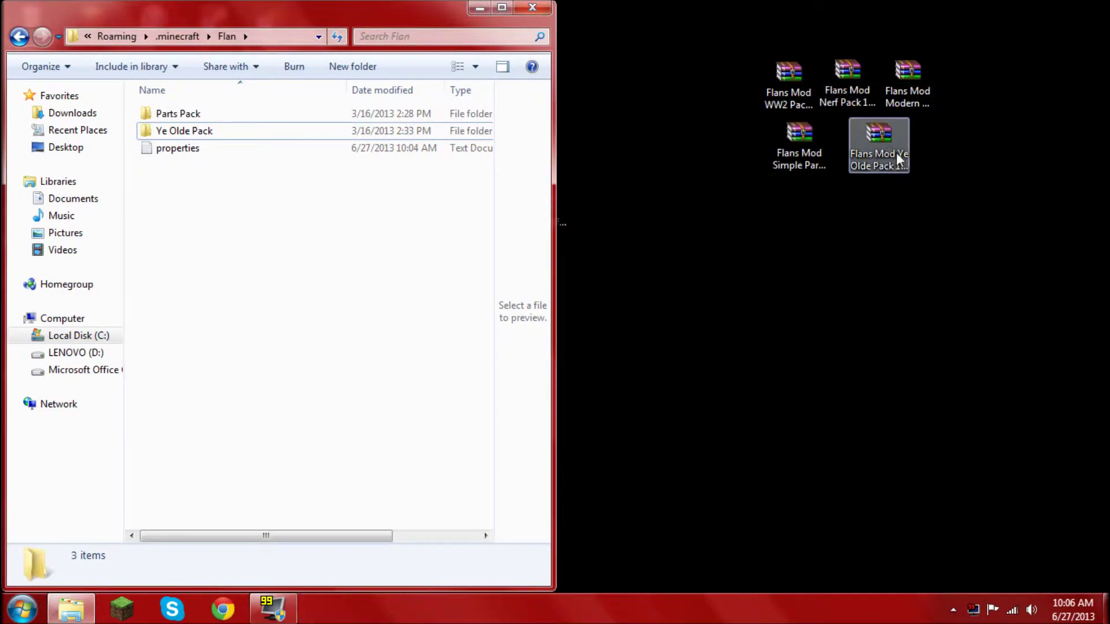
left_click(788, 81)
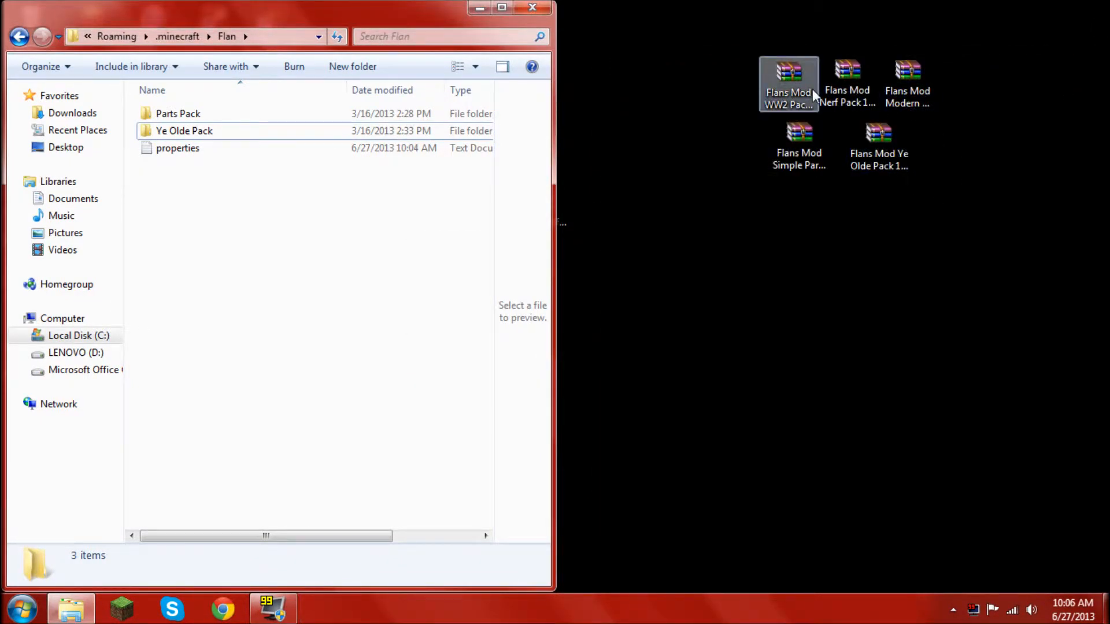
double_click(788, 72)
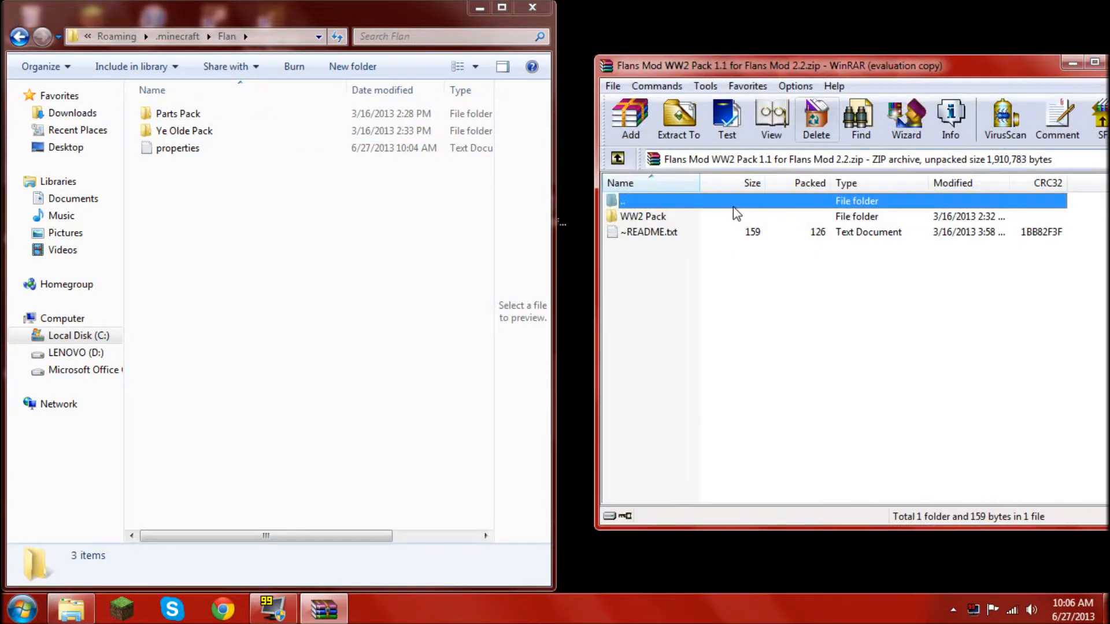
left_click(679, 116)
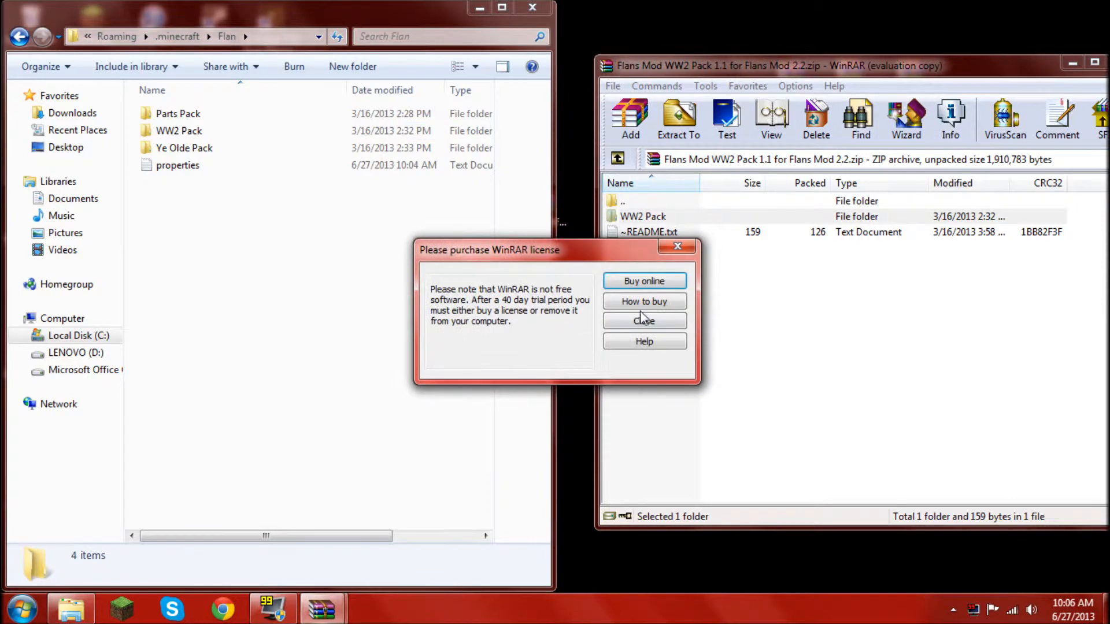
left_click(644, 321)
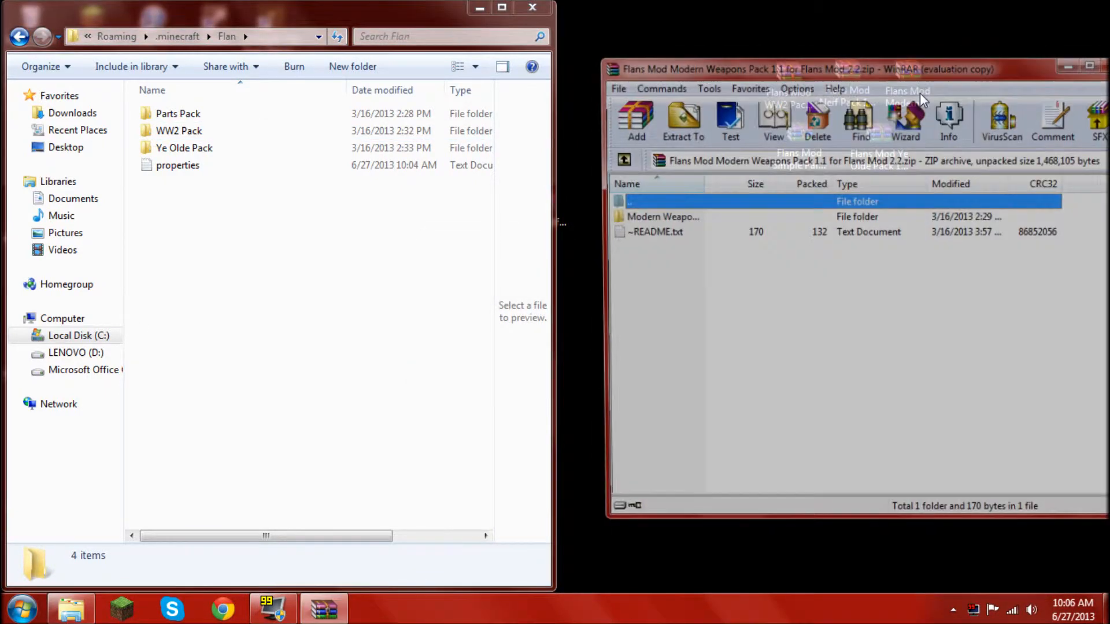
Extract the Modern Weapons and Nerf pack folders into Flan, dismissing the license reminders.
left_click(683, 117)
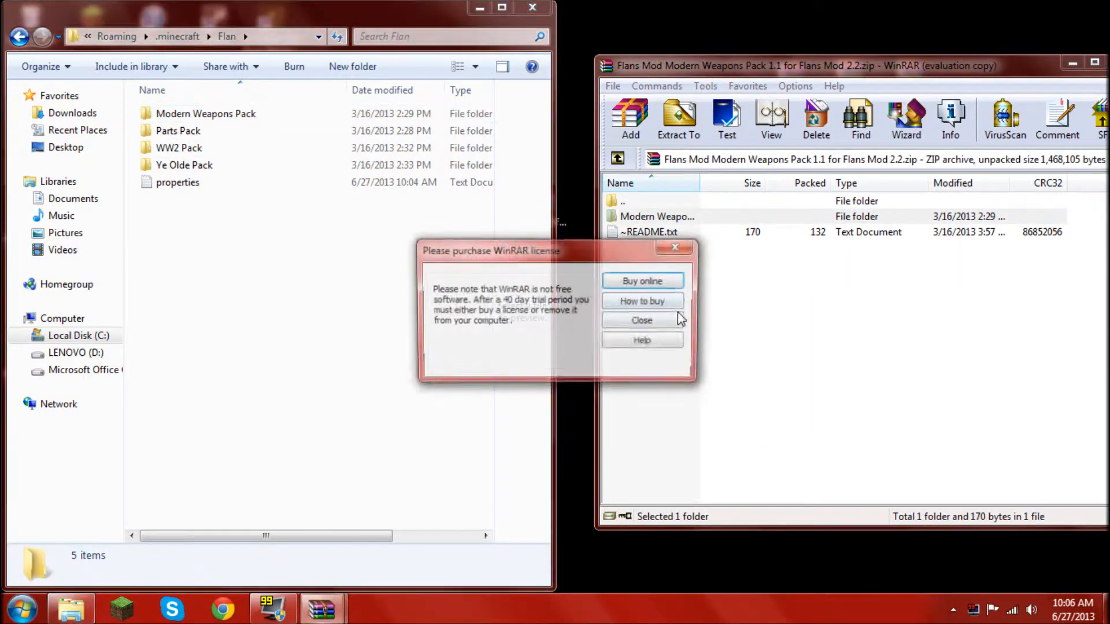
left_click(642, 320)
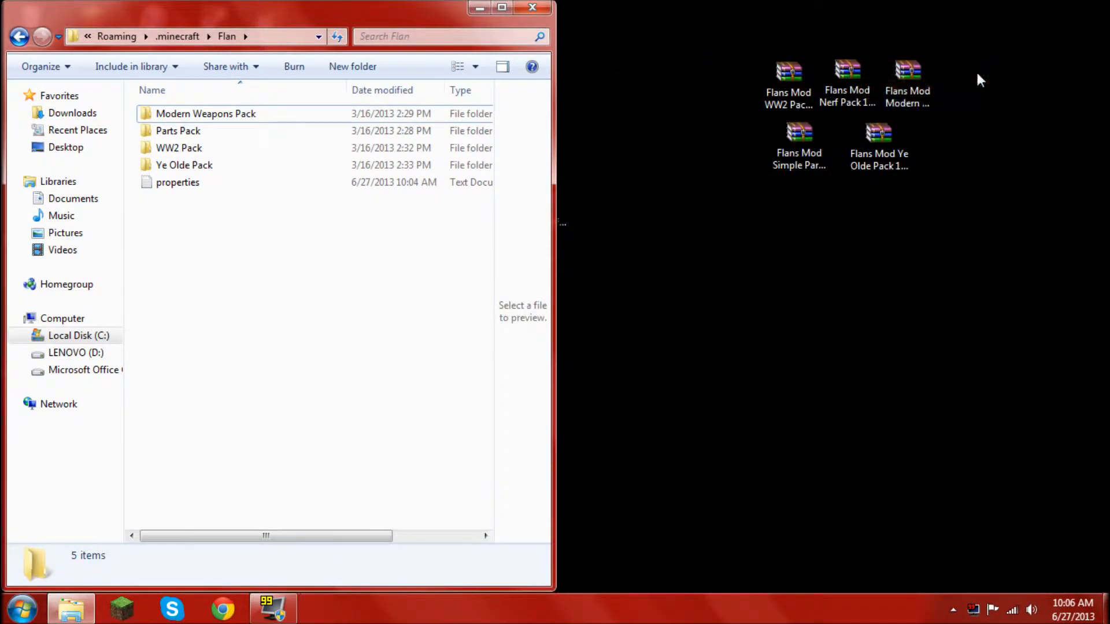
double_click(847, 69)
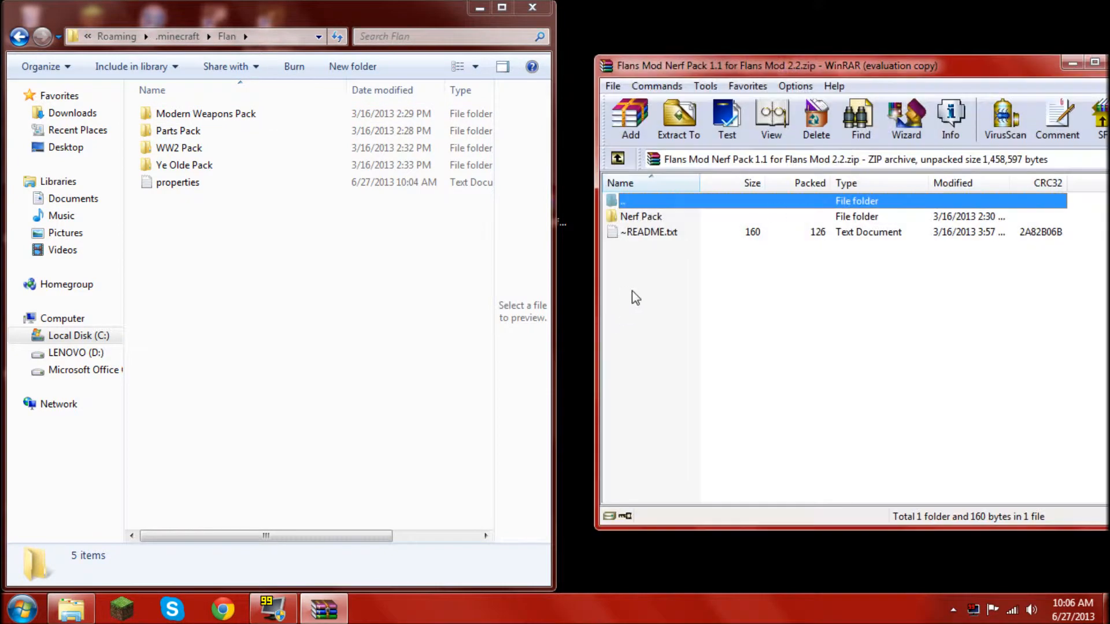
left_click(175, 131)
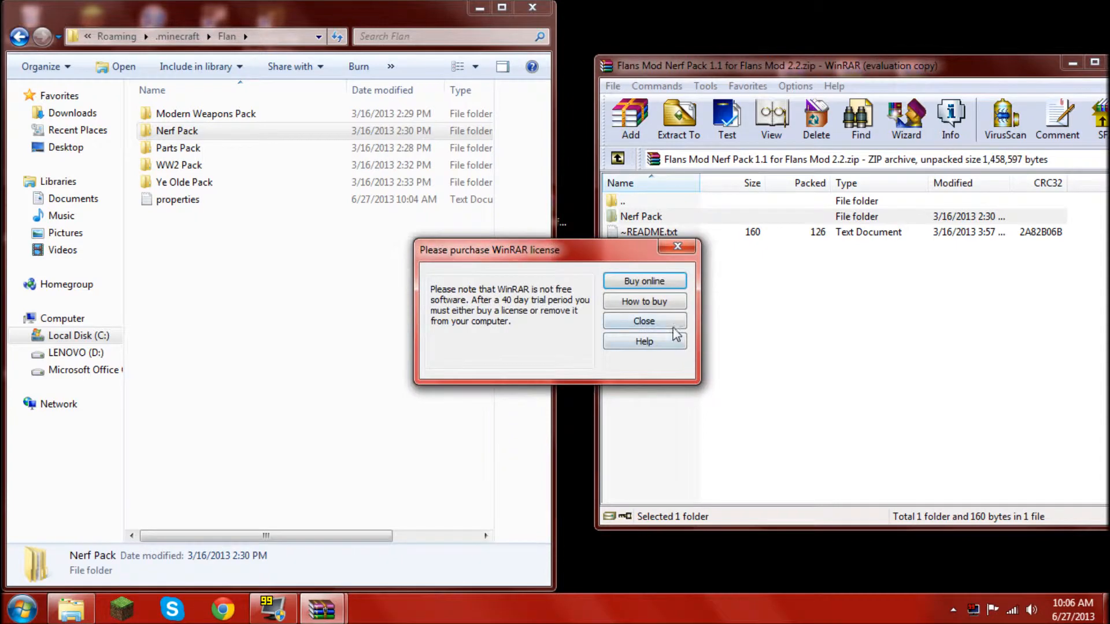
left_click(644, 322)
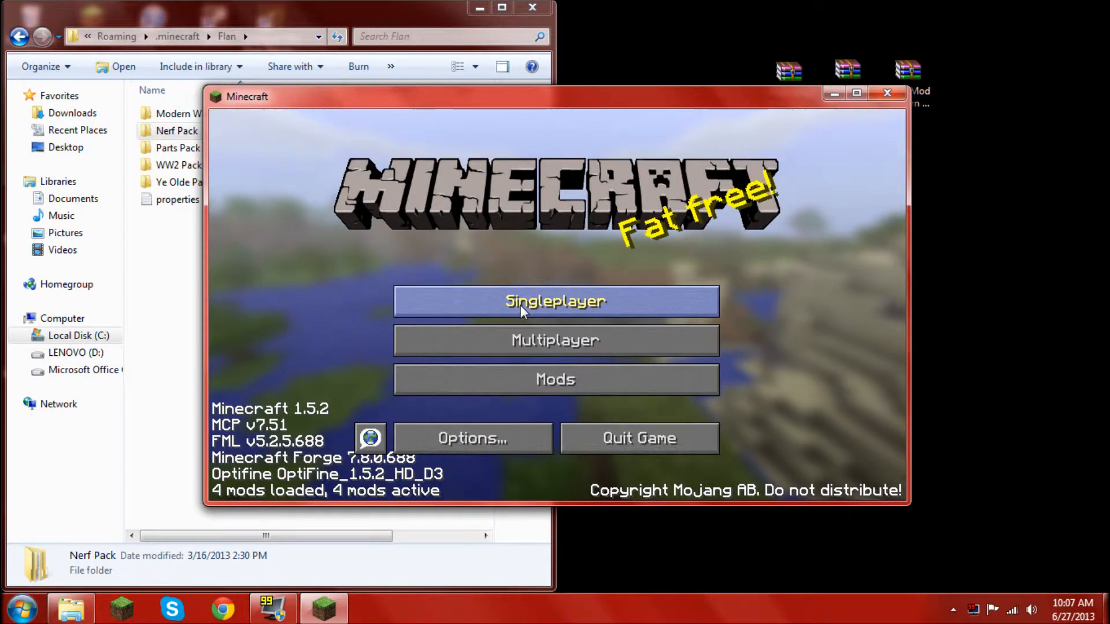
Play the STARWURS world and browse Flan's Mod Team Stuff and Guns in the creative inventory.
left_click(556, 300)
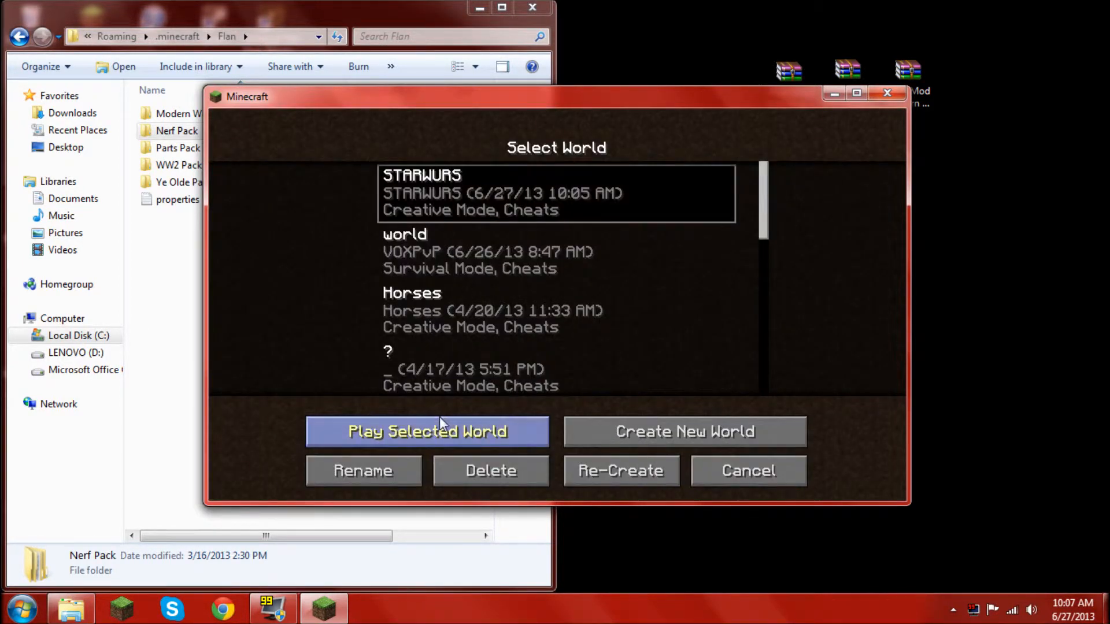
left_click(426, 432)
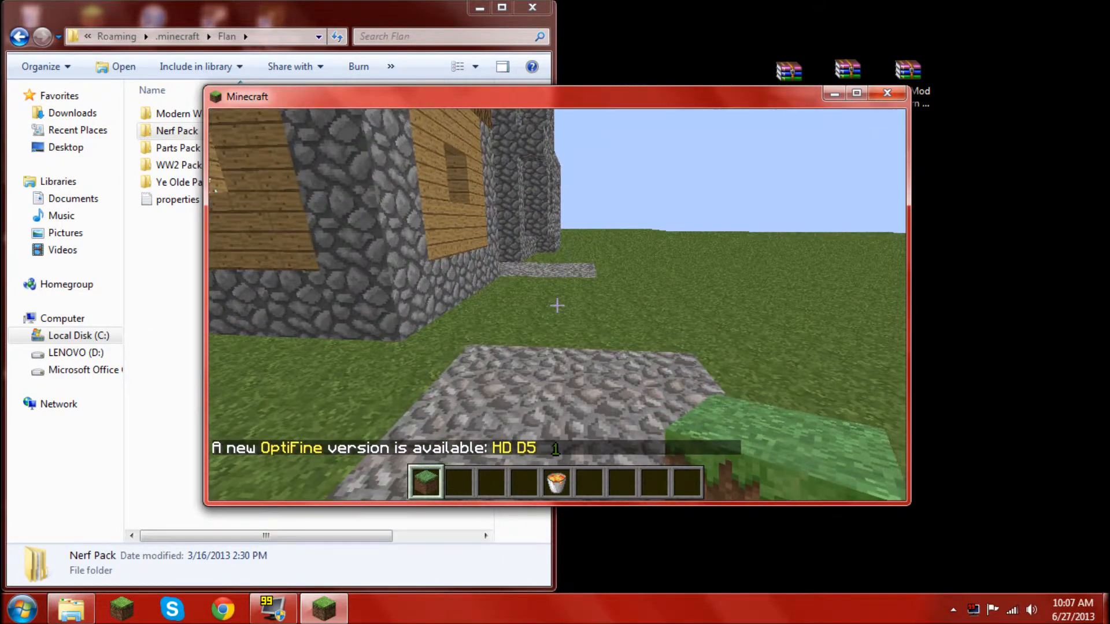
key("e")
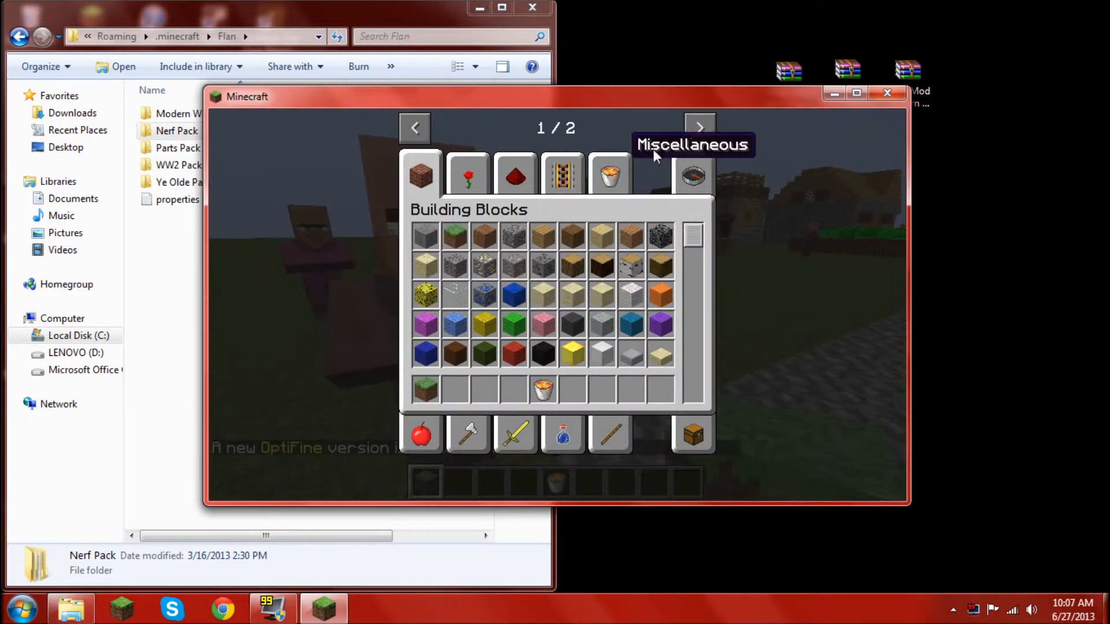
left_click(699, 128)
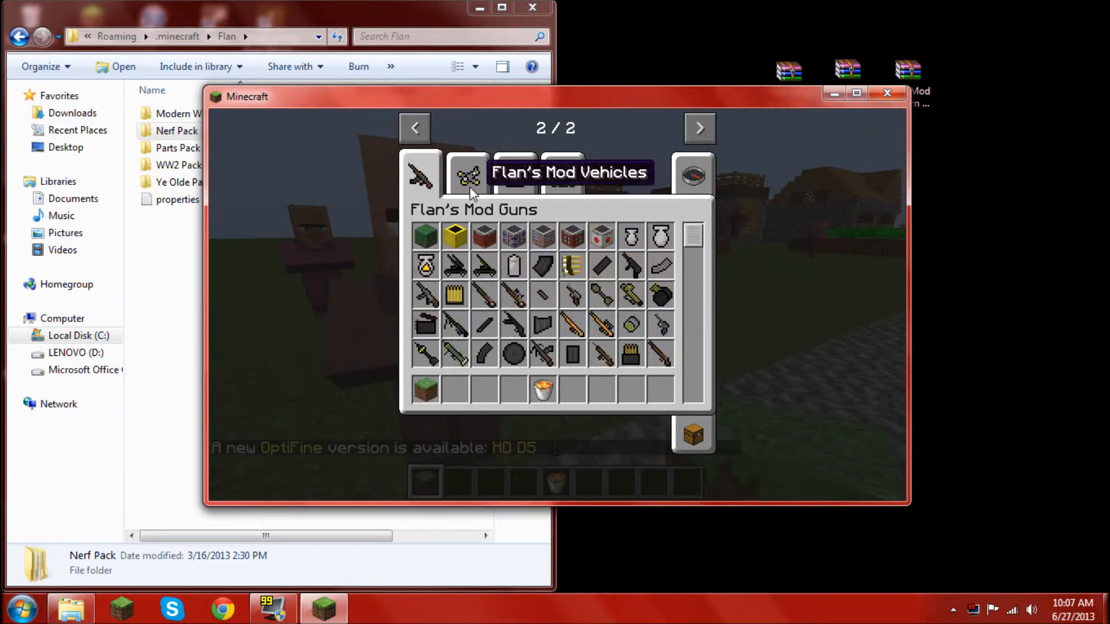
left_click(422, 176)
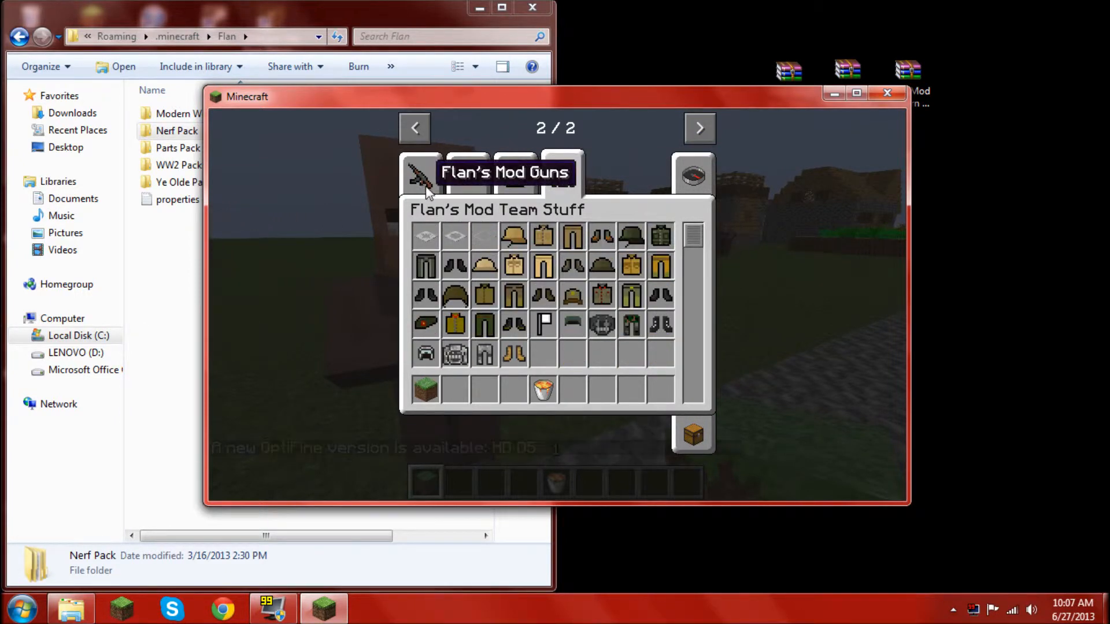
left_click(421, 173)
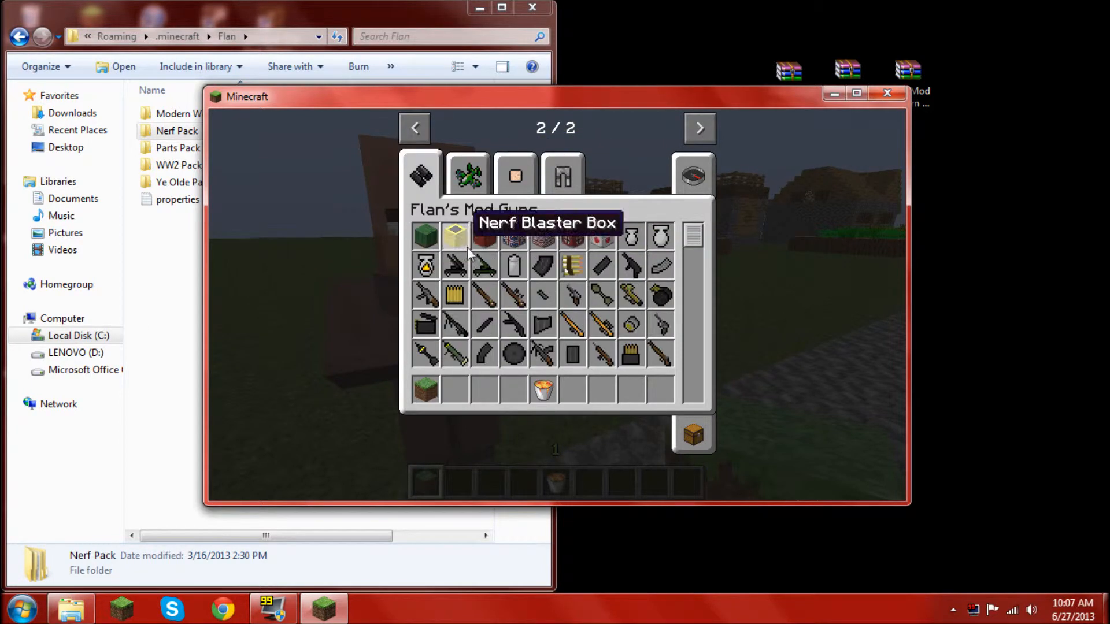
mouse_move(541, 324)
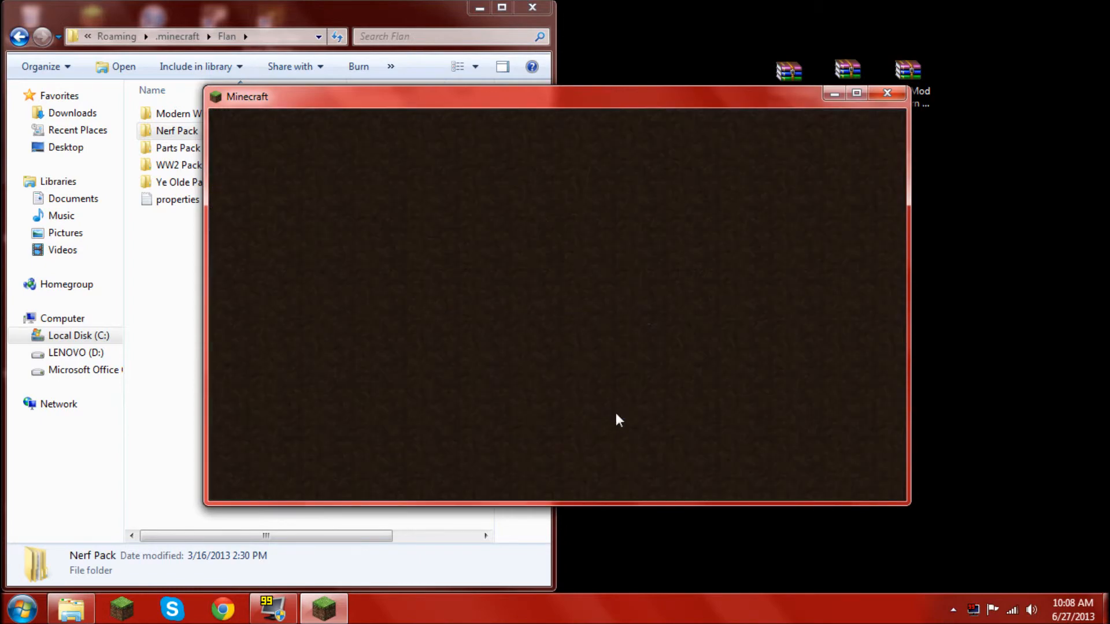
Quit Minecraft and close the Flan folder window.
left_click(888, 92)
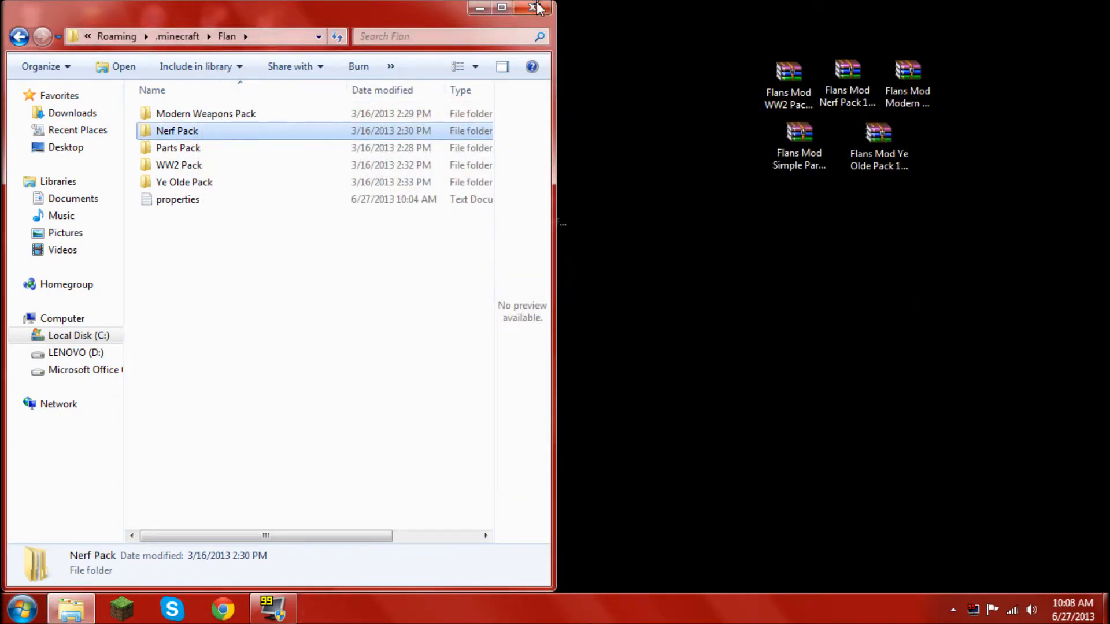
left_click(532, 7)
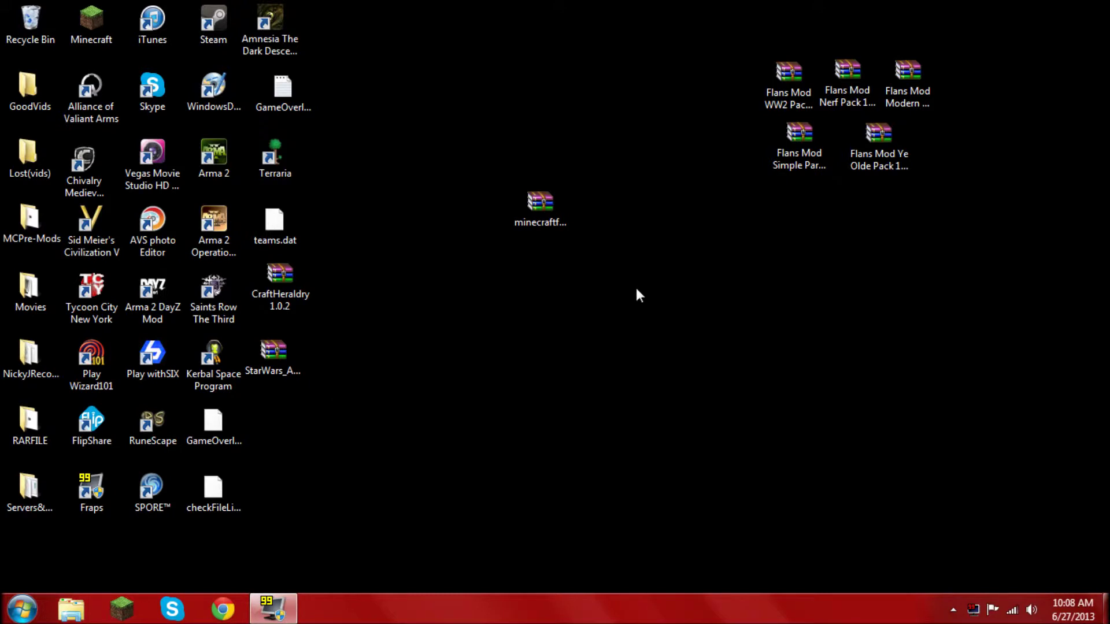